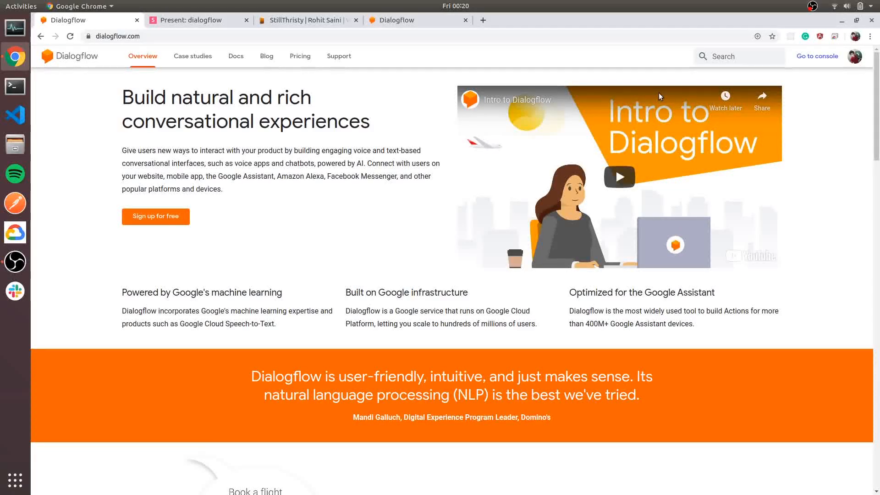
# Browse the StillThristy portfolio section and the Dialogflow homepage
pyautogui.click(303, 20)
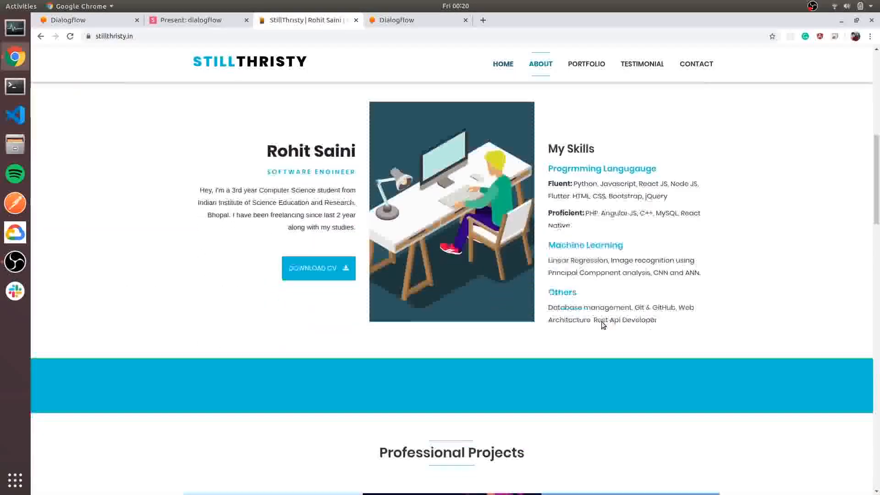
pyautogui.click(586, 64)
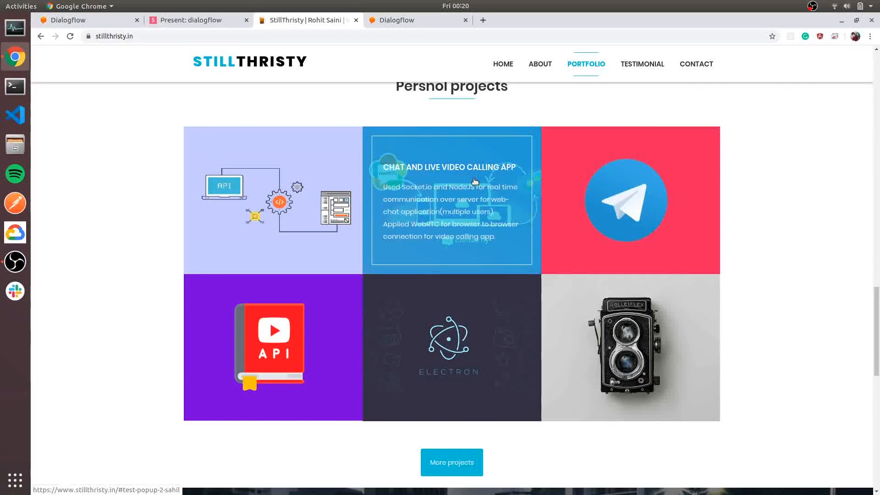
pyautogui.moveTo(79, 19)
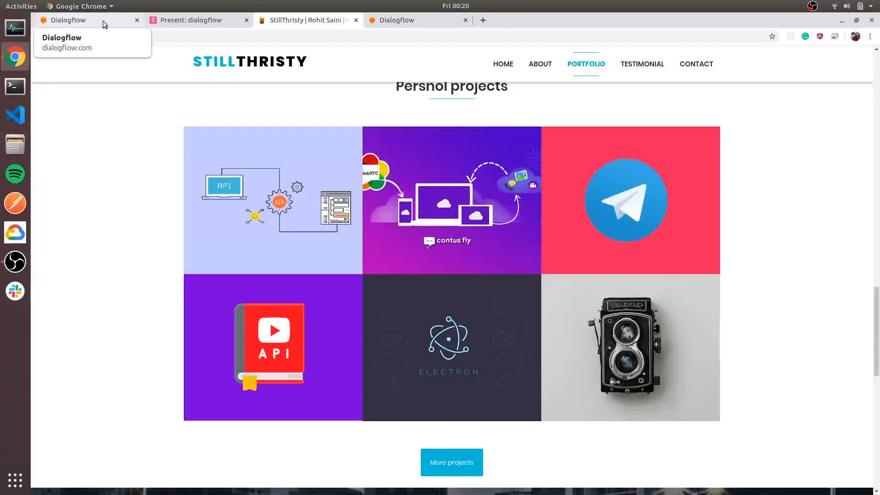
pyautogui.click(84, 20)
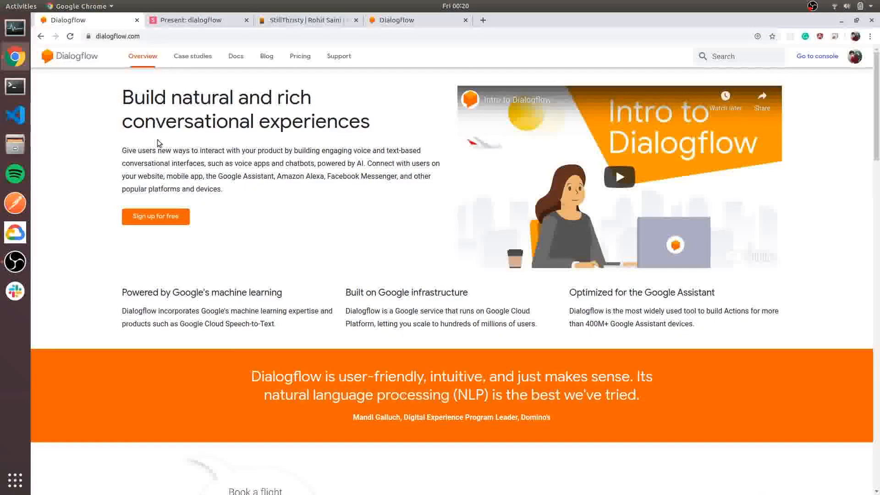
pyautogui.scroll(-3)
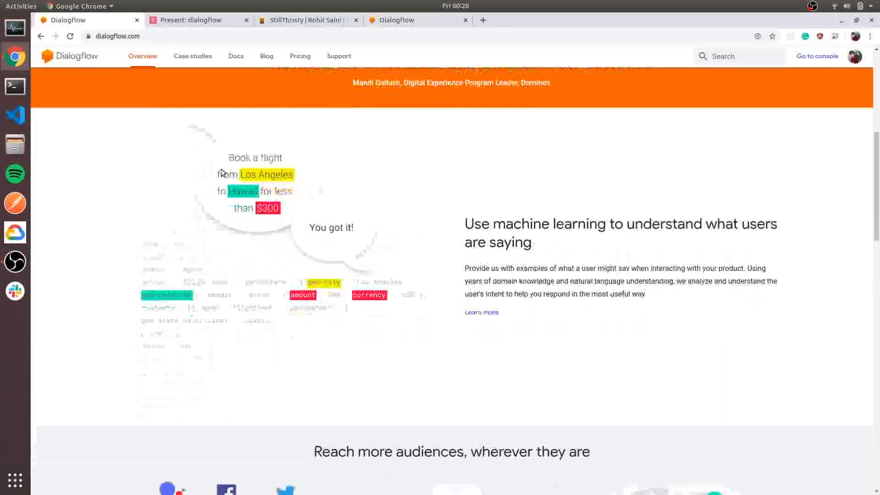
pyautogui.scroll(-3)
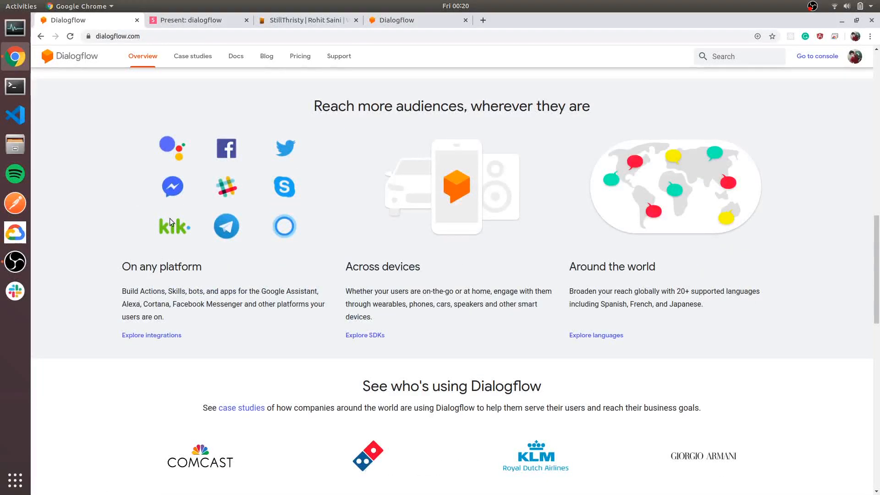
pyautogui.moveTo(175, 170)
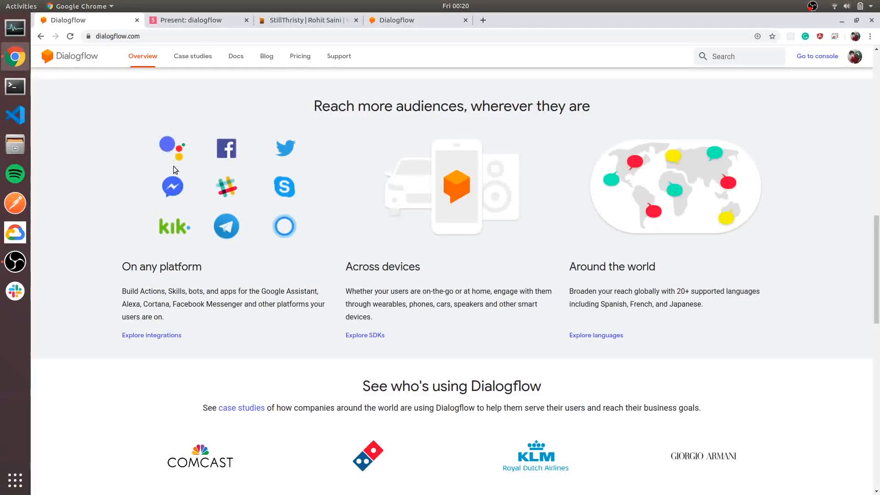
pyautogui.moveTo(223, 161)
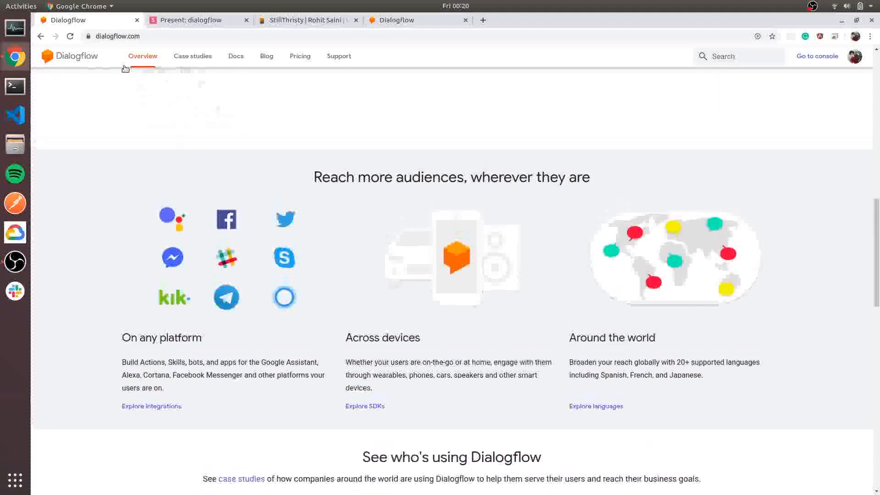
# Run the Dialogflow presentation and advance to the Intent slide with the weather forecast example
pyautogui.click(196, 20)
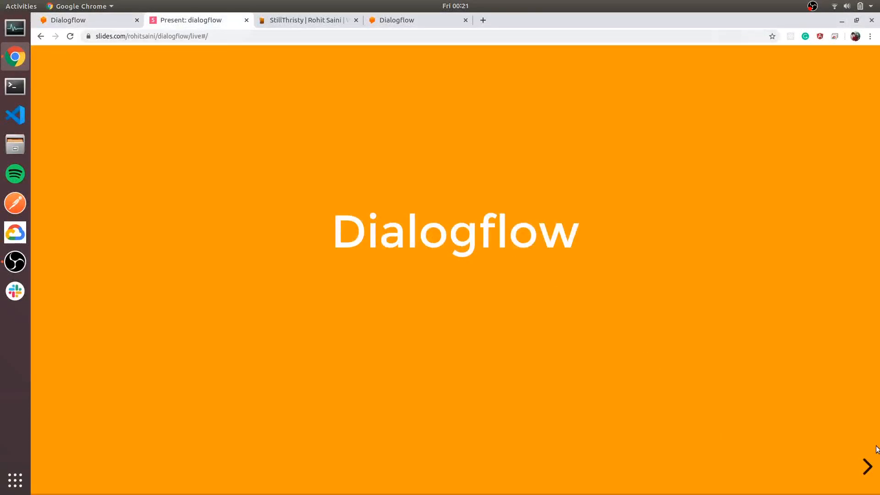
pyautogui.click(868, 465)
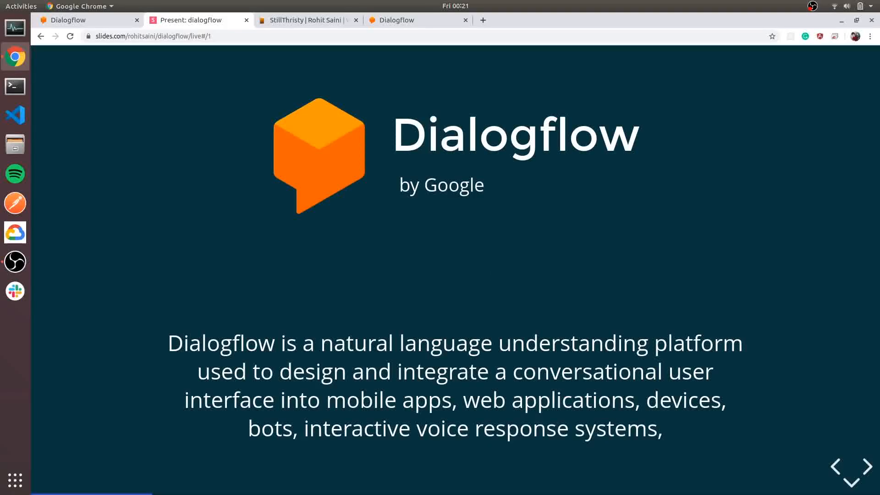
pyautogui.moveTo(677, 432)
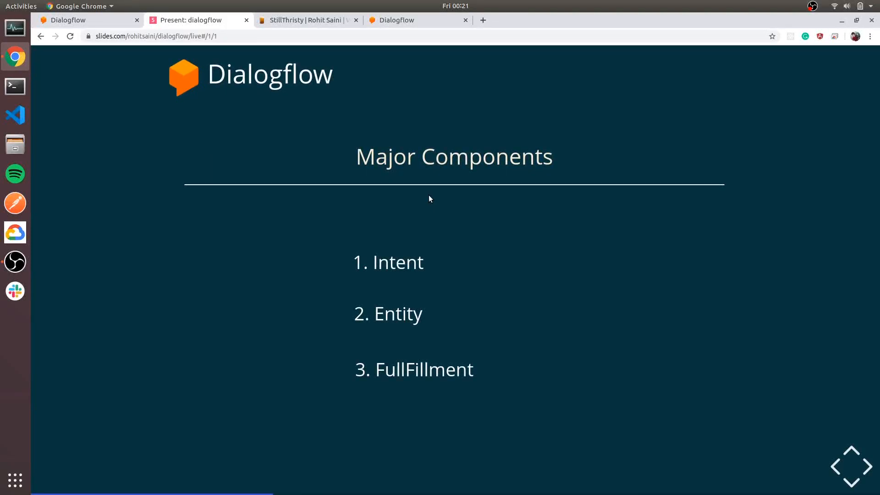
pyautogui.moveTo(836, 481)
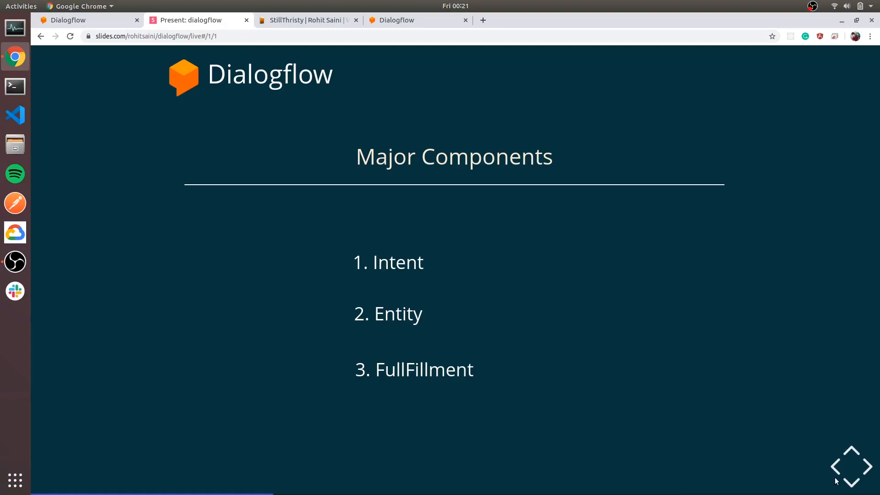
pyautogui.click(852, 478)
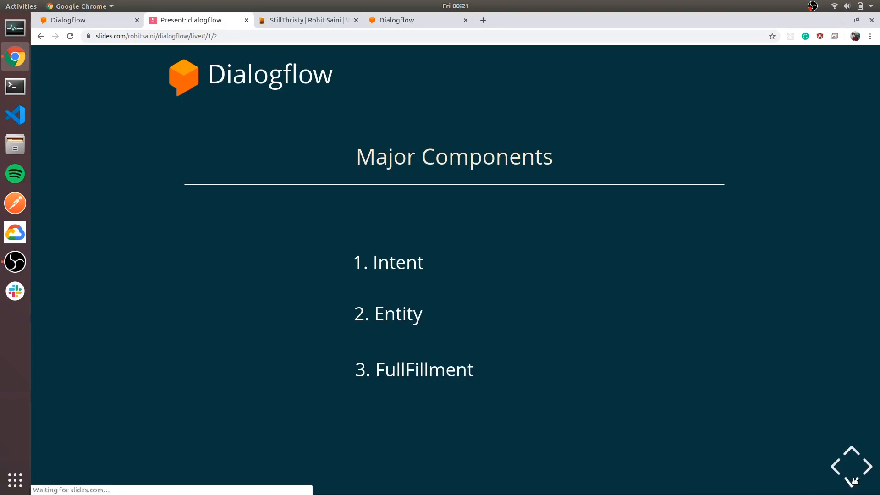
pyautogui.click(868, 467)
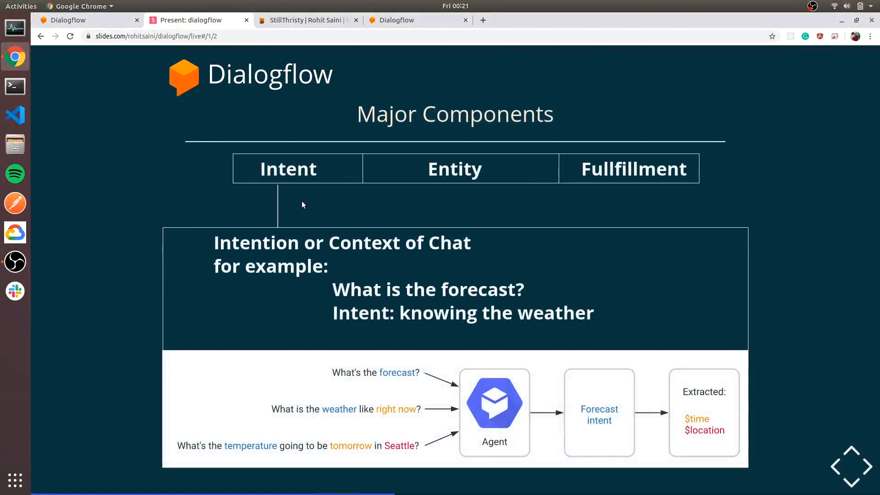
pyautogui.moveTo(297, 207)
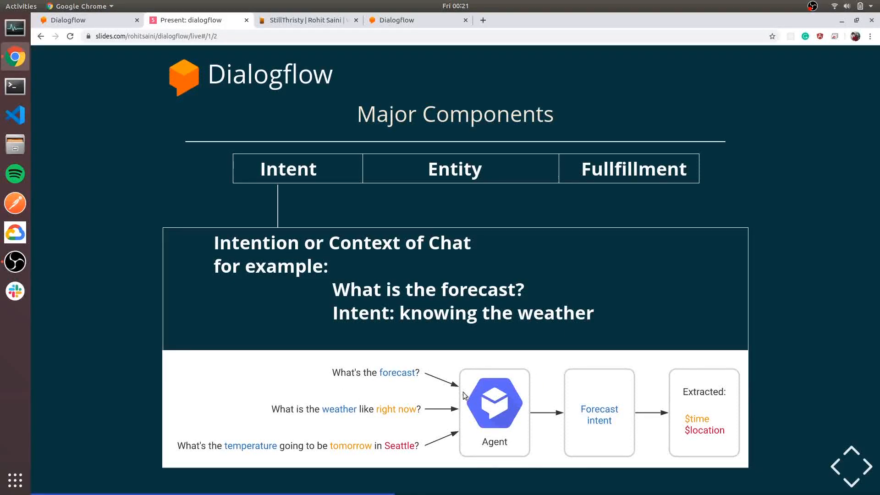
pyautogui.moveTo(381, 440)
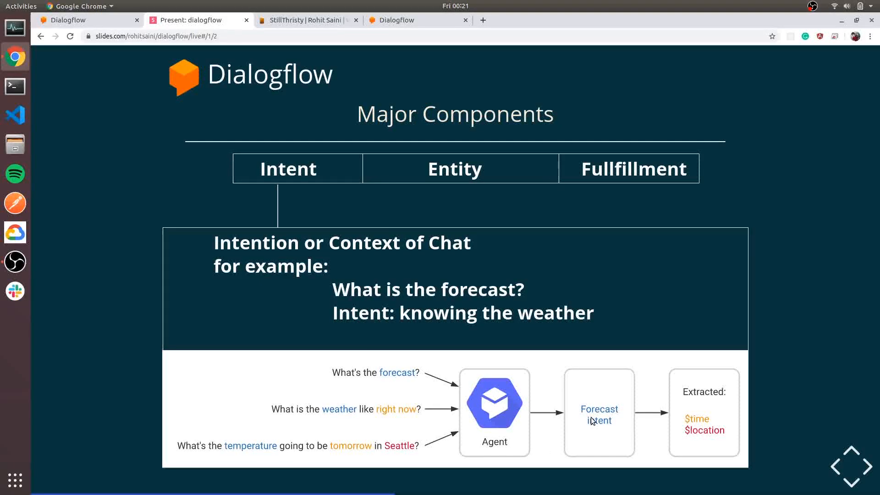
pyautogui.moveTo(705, 408)
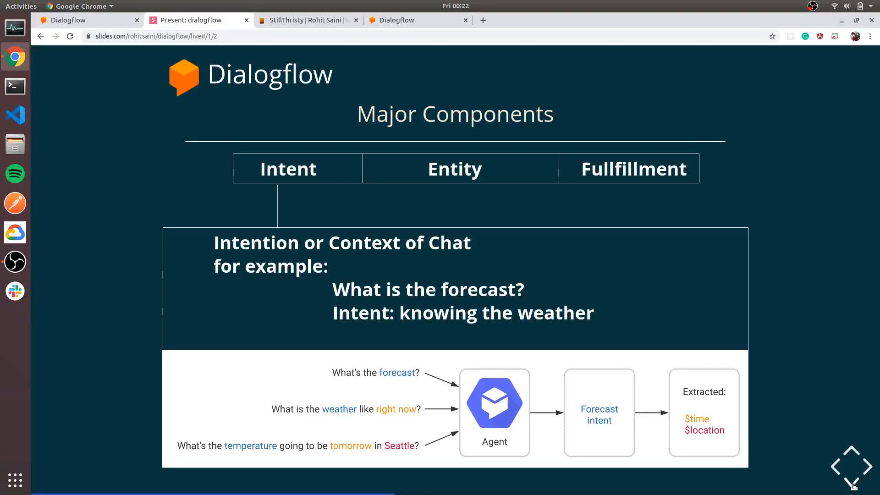
# Advance past the Entity slide to the Fulfillment slide on webhooks and Node.js REST API
pyautogui.click(852, 480)
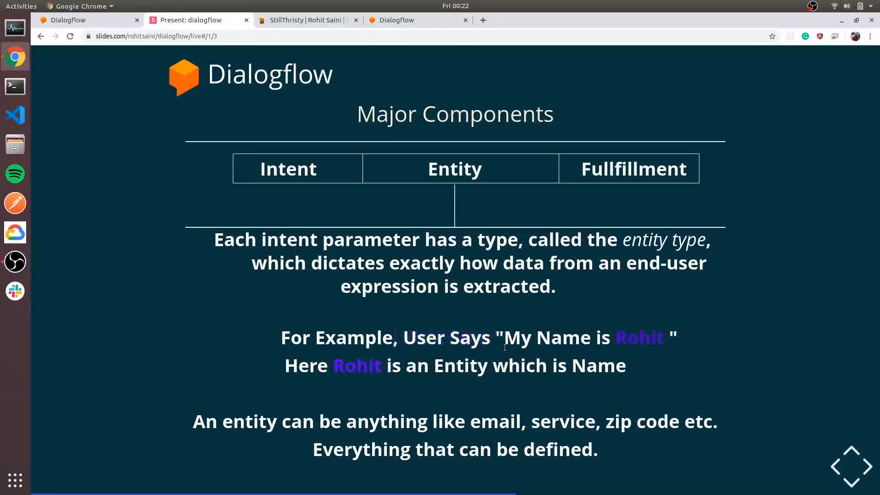
pyautogui.doubleClick(357, 365)
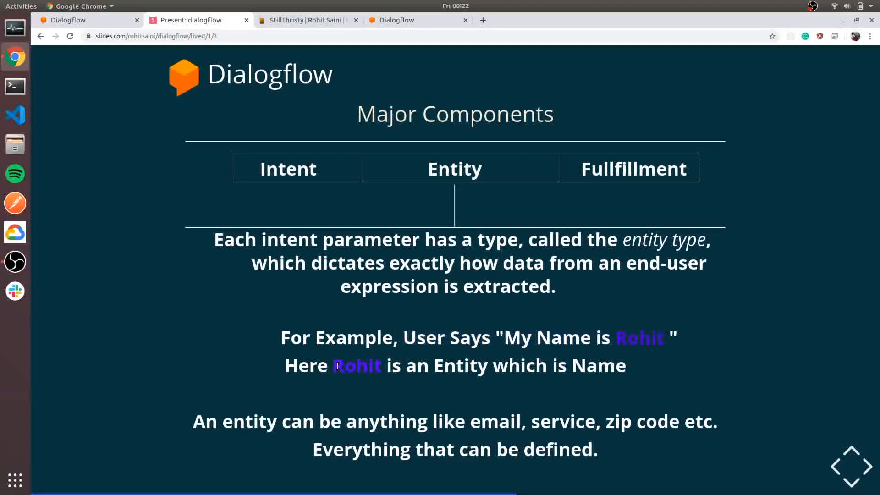
pyautogui.moveTo(480, 365); pyautogui.dragTo(624, 365)
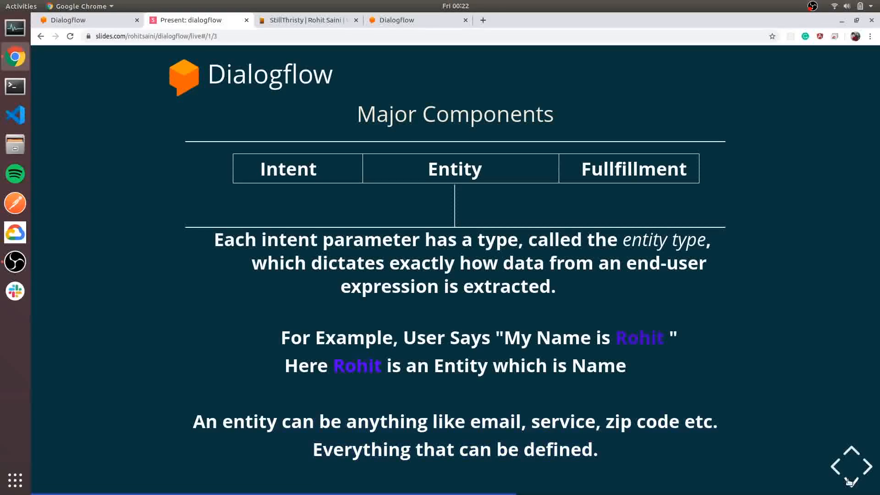
pyautogui.click(852, 465)
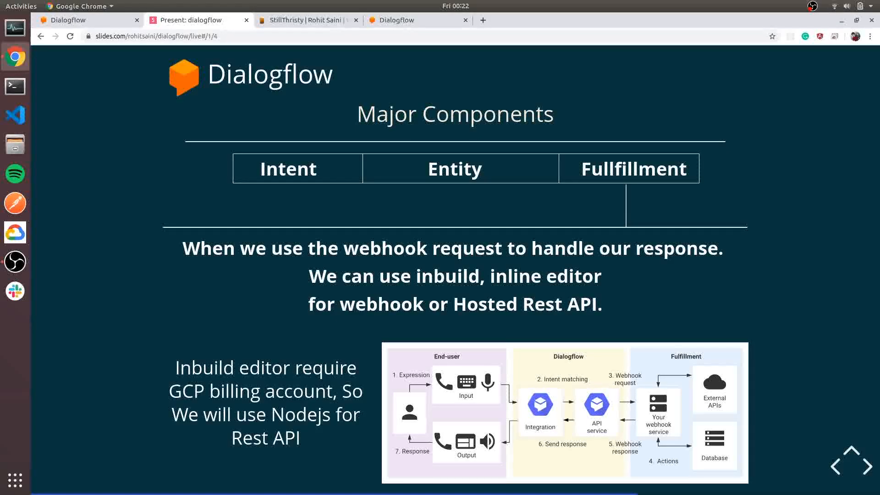
pyautogui.moveTo(566, 328)
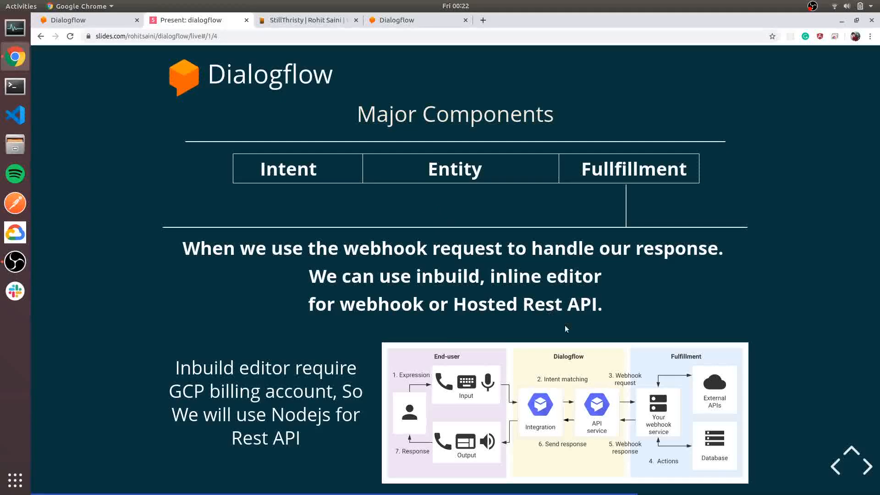
pyautogui.moveTo(650, 446)
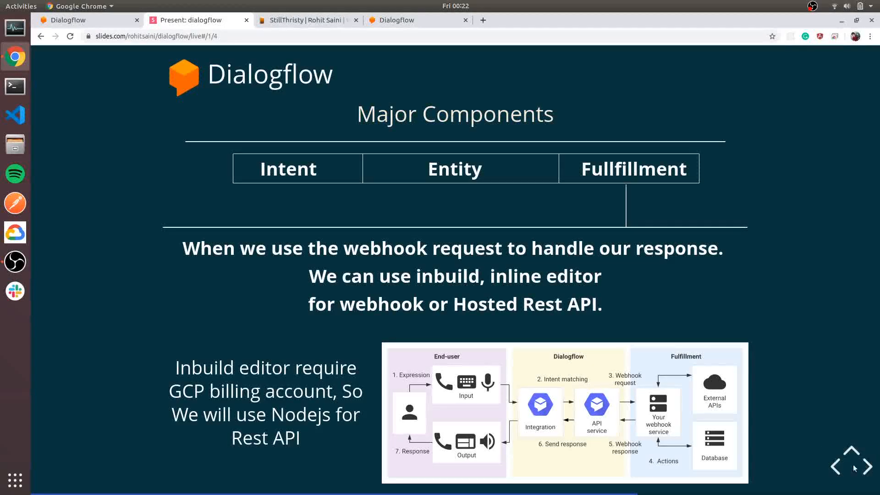
pyautogui.click(855, 466)
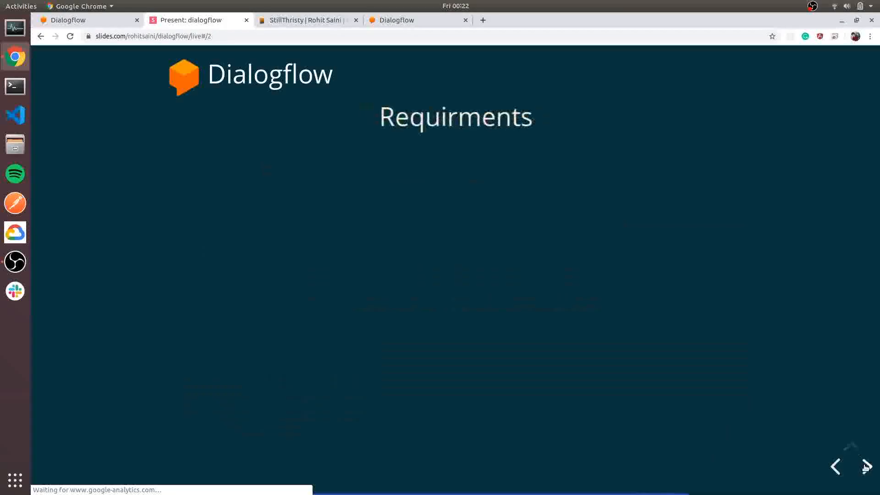
pyautogui.click(869, 467)
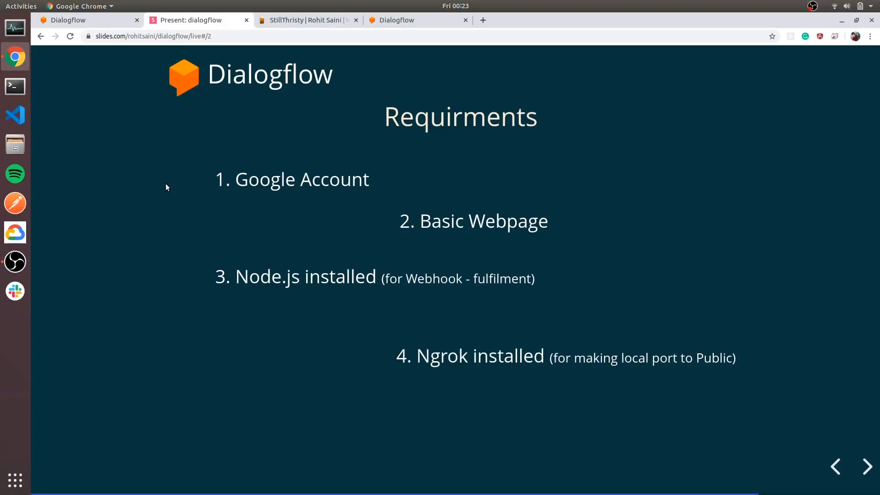
pyautogui.click(305, 20)
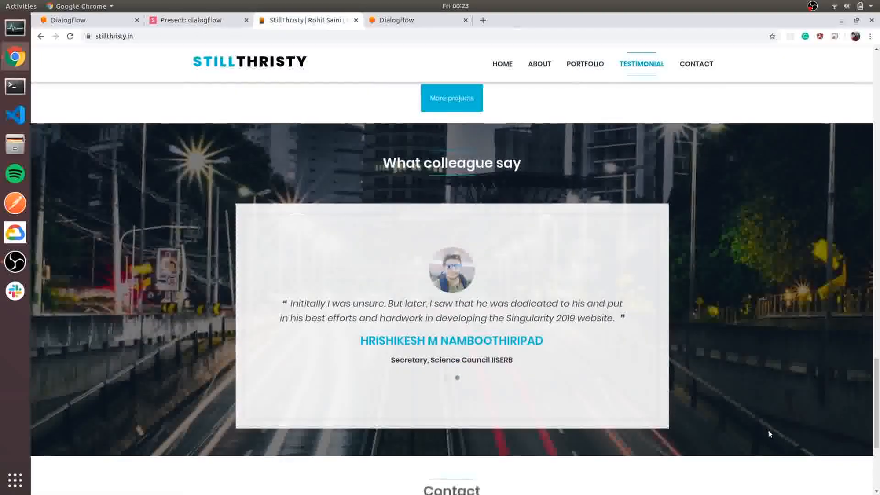
pyautogui.click(194, 19)
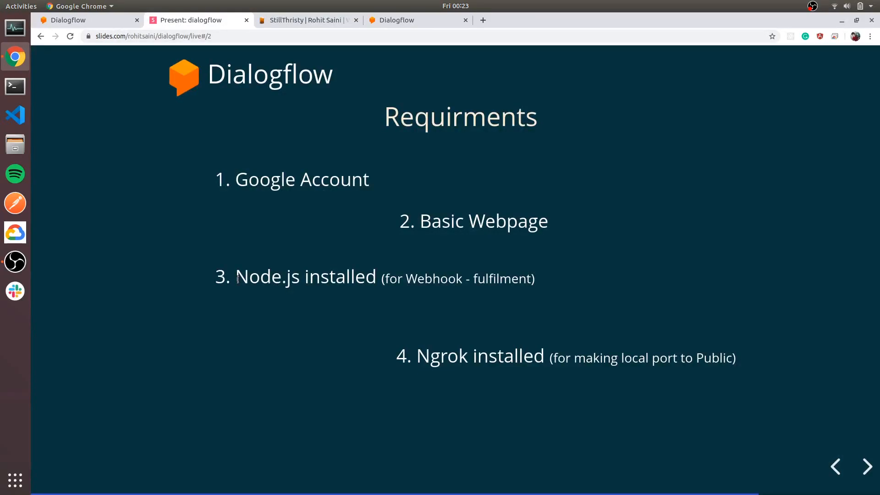
pyautogui.moveTo(429, 363)
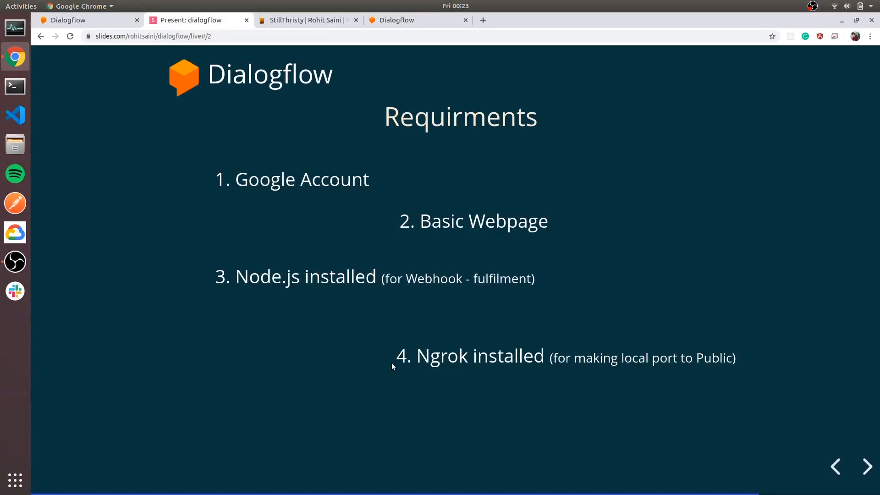
pyautogui.moveTo(765, 408)
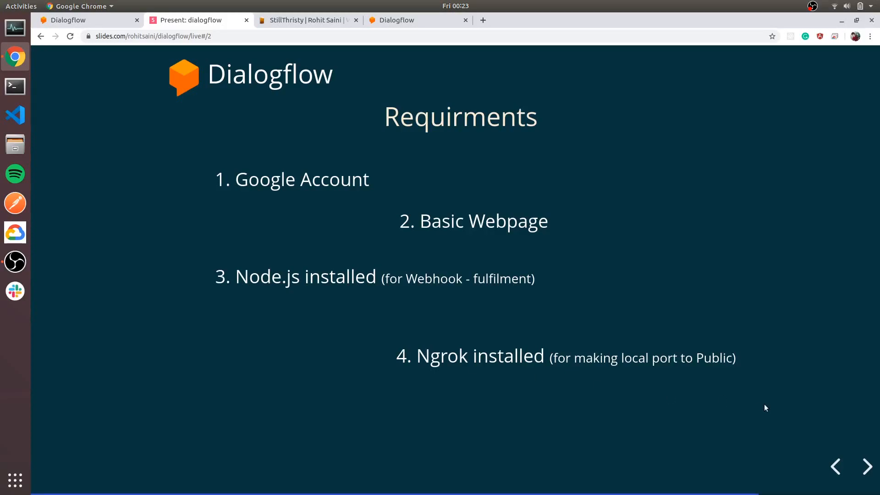
# Advance to the Wireframe slide mapping welcome, skills, academics, projects, hiring and status
pyautogui.click(868, 466)
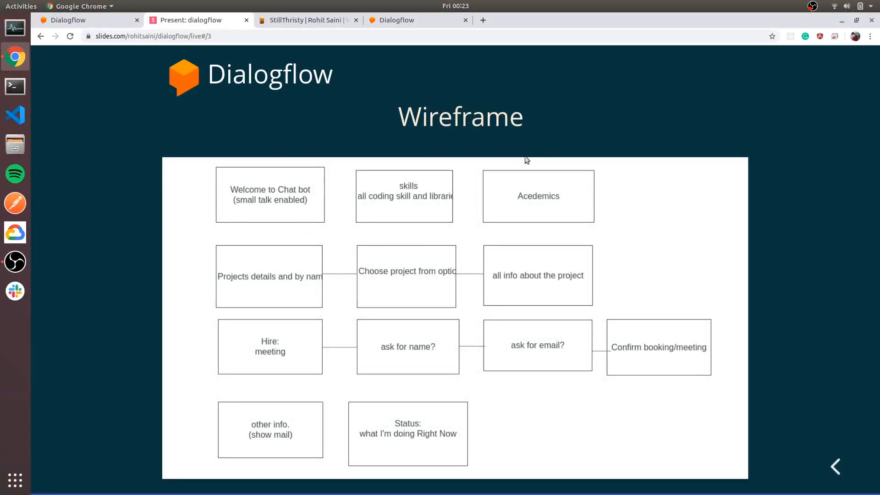
pyautogui.moveTo(510, 175)
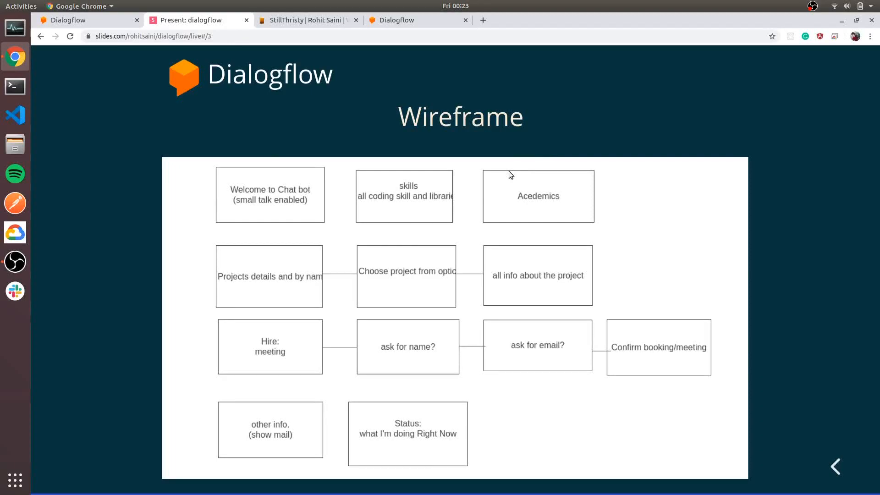
pyautogui.moveTo(365, 295)
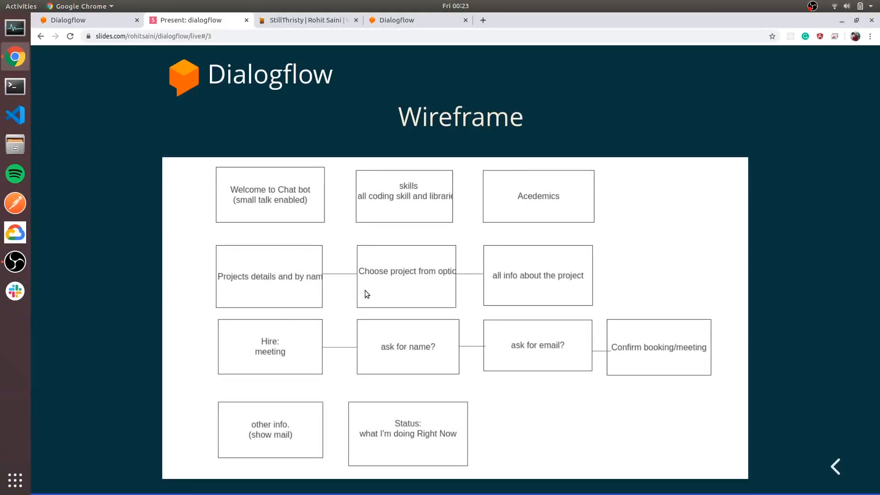
pyautogui.moveTo(303, 290)
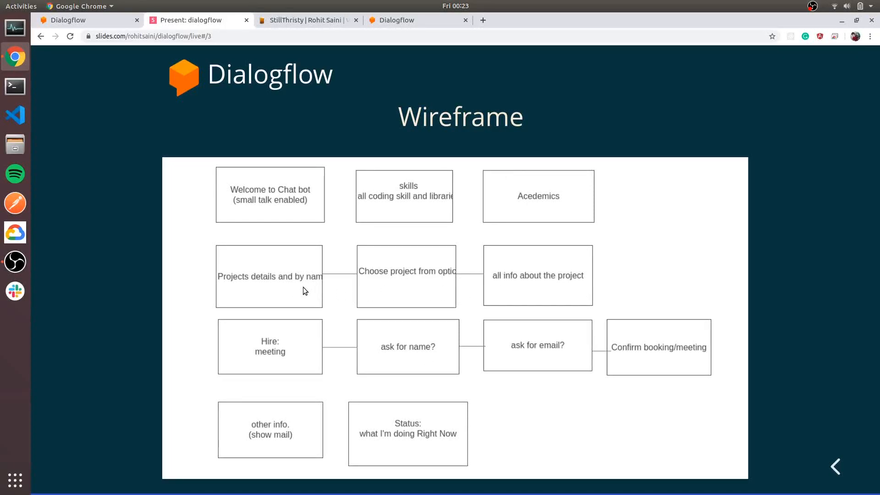
pyautogui.moveTo(455, 360)
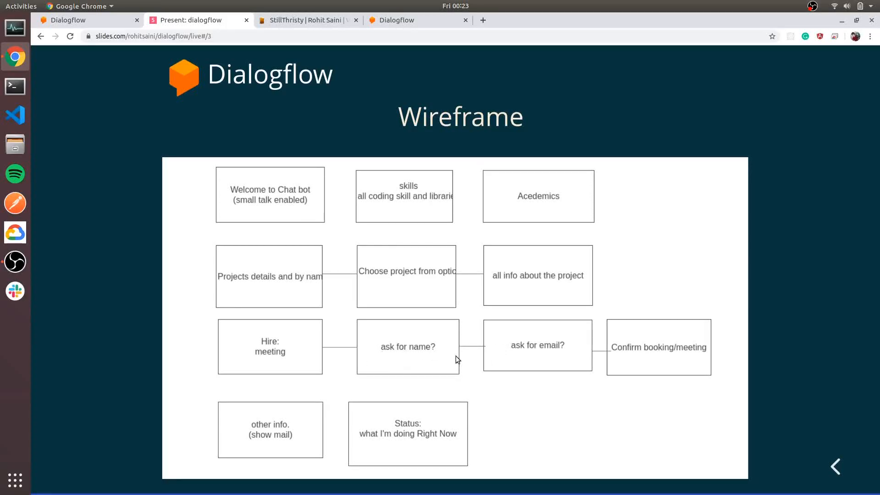
pyautogui.moveTo(526, 345)
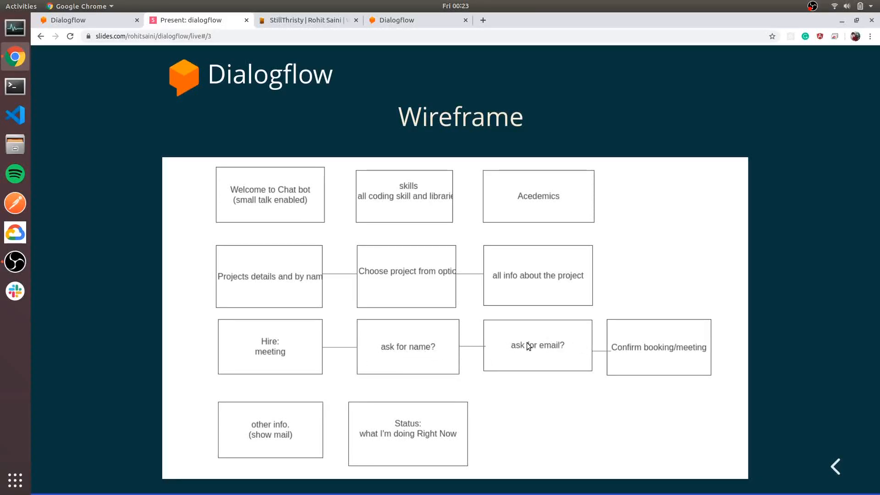
pyautogui.moveTo(513, 320)
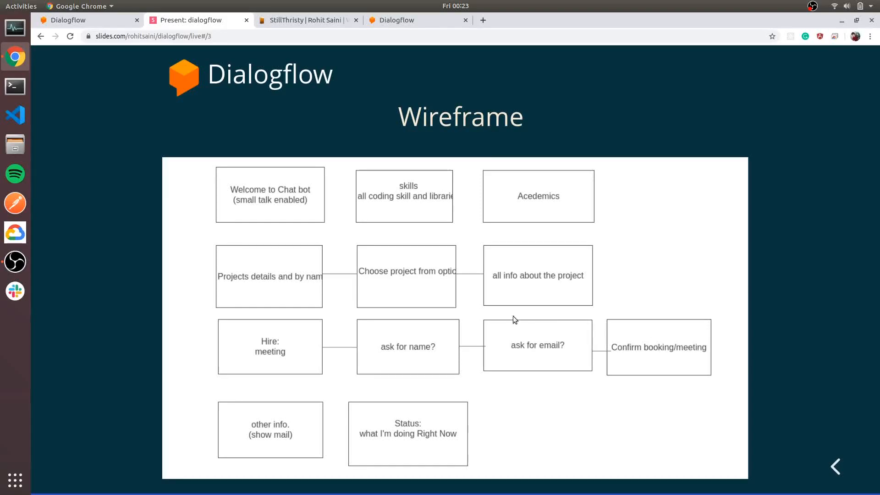
pyautogui.moveTo(443, 264)
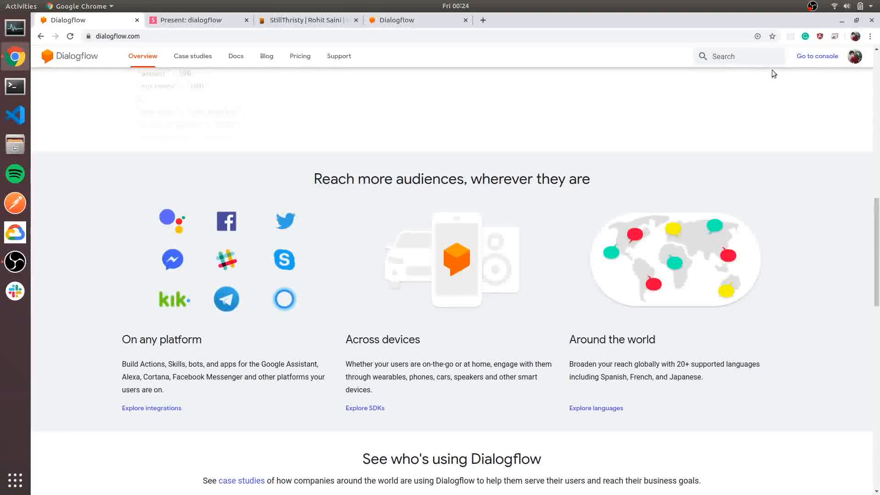
# Go to the Dialogflow console and expand the agent list on the soong-dev Intents page
pyautogui.click(816, 56)
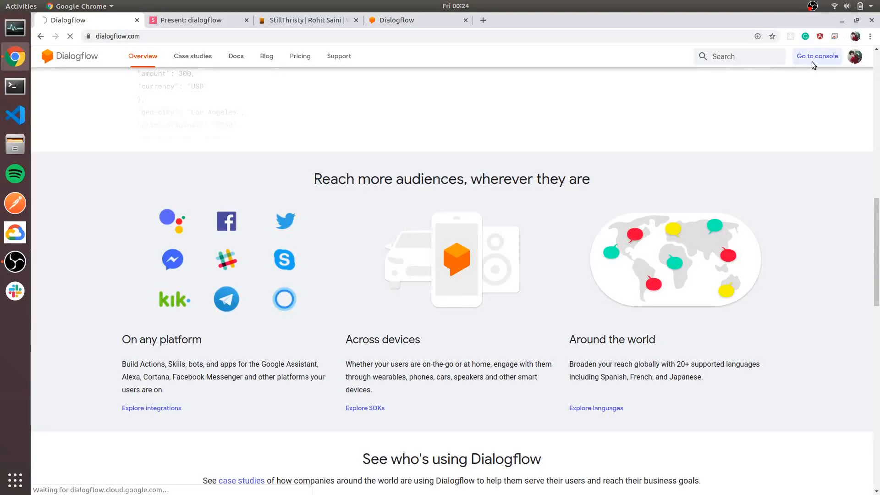
pyautogui.click(816, 56)
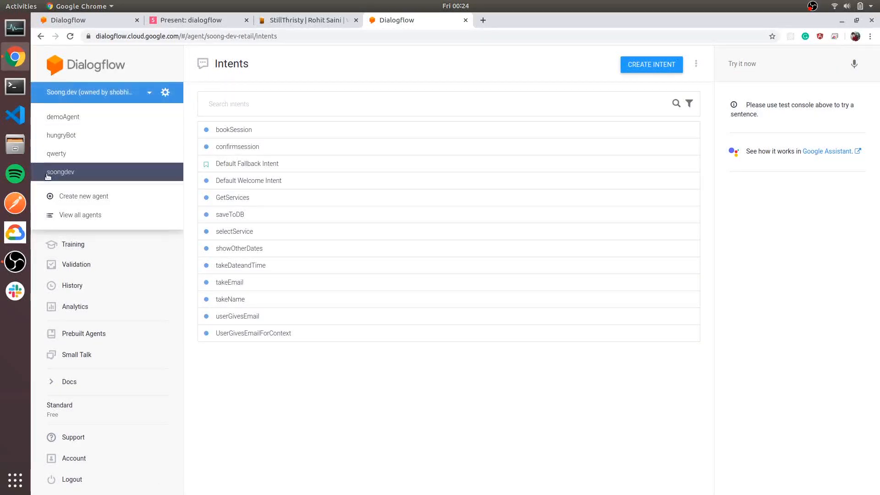
# Create a new agent named stillthristy and go to its Small Talk page
pyautogui.click(84, 195)
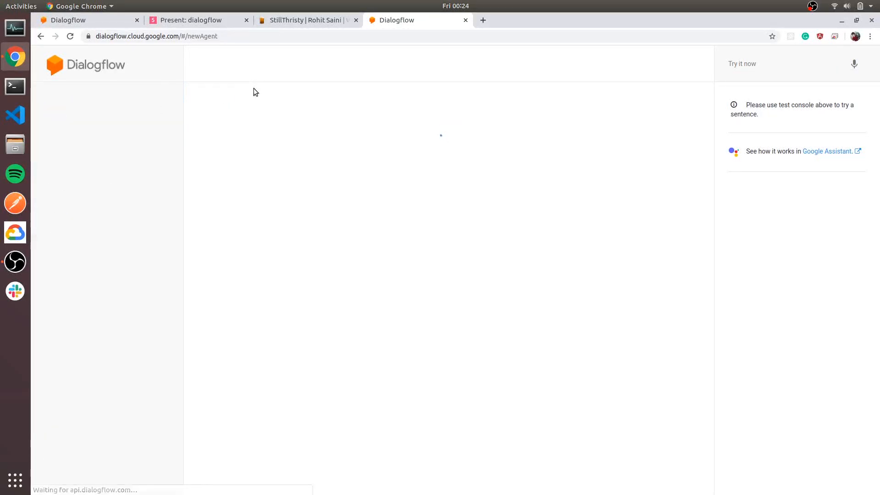
pyautogui.write('stillthrist')
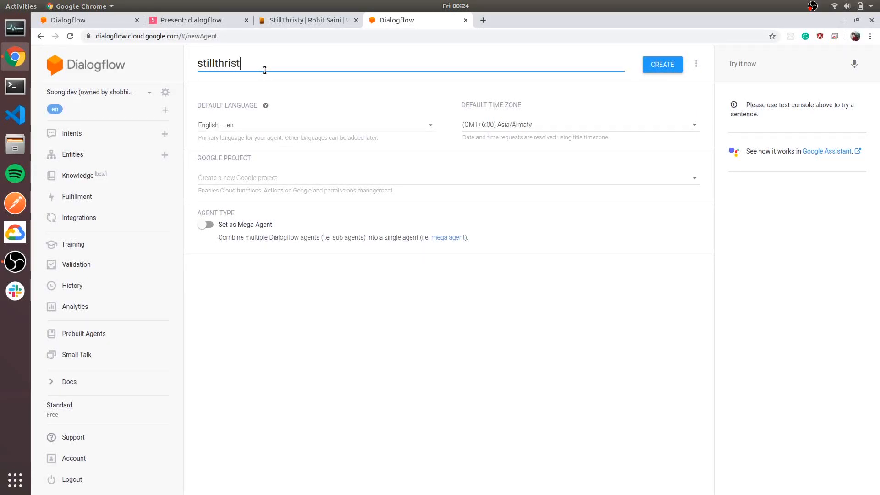
pyautogui.write('y')
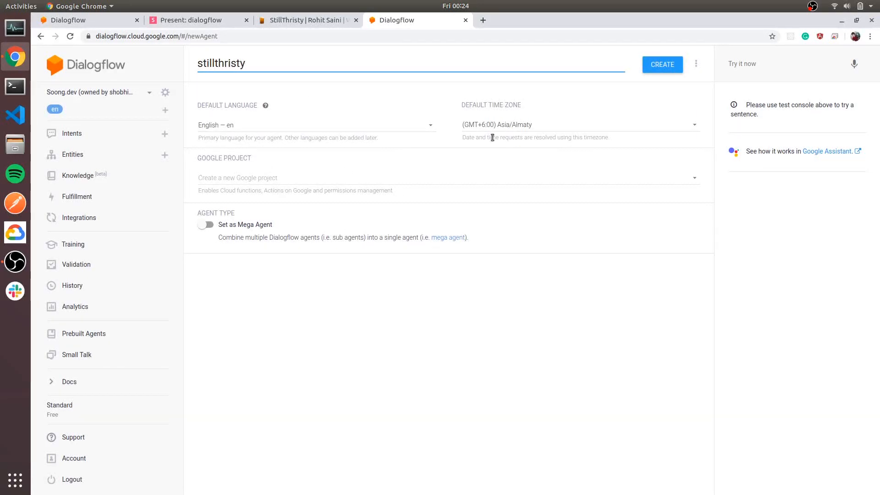
pyautogui.click(662, 65)
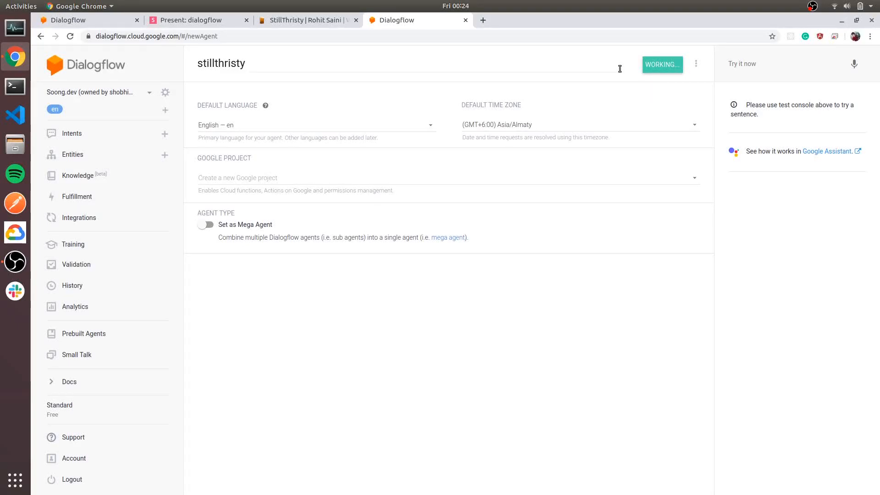
pyautogui.click(72, 133)
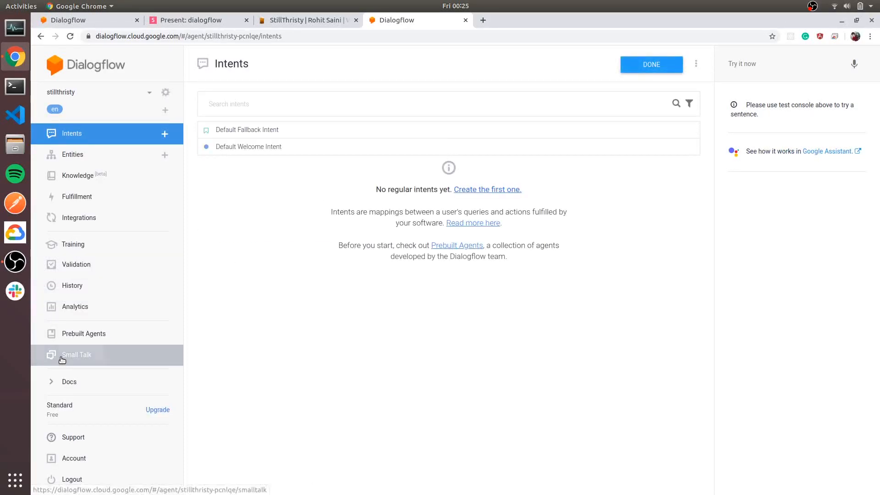
pyautogui.click(77, 354)
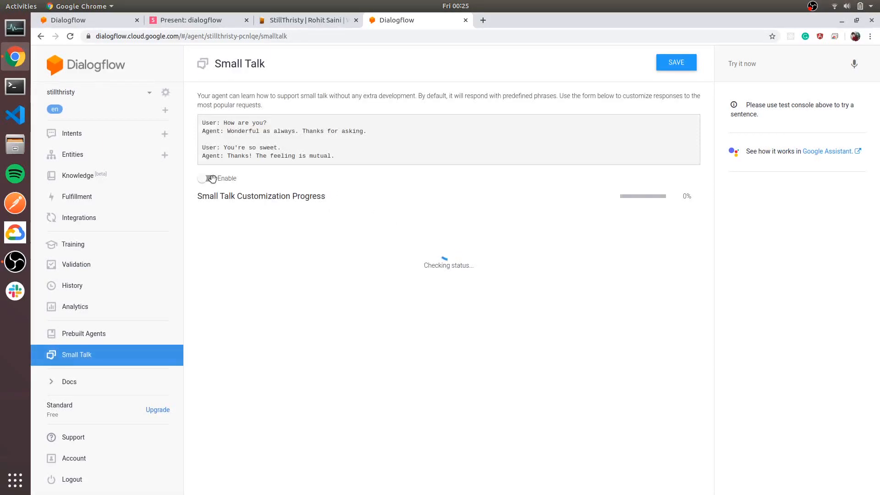
# Enable small talk and test it with 'who are you?' and 'i am sad'
pyautogui.click(205, 179)
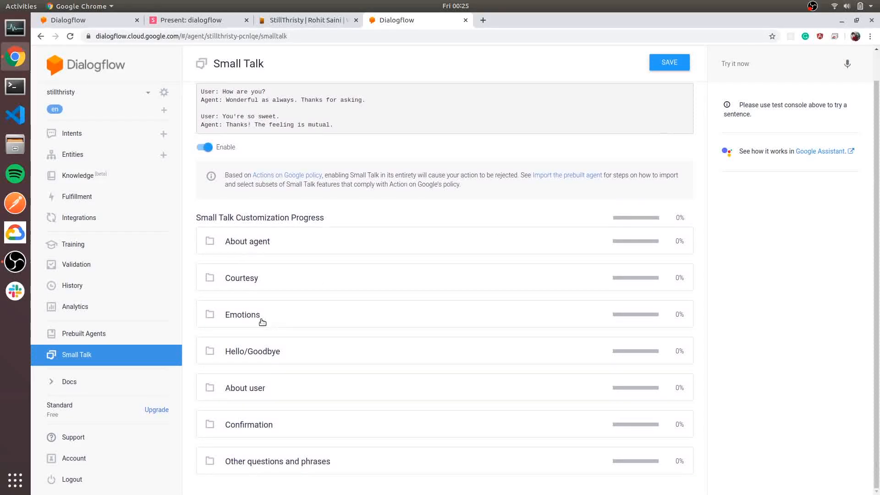
pyautogui.moveTo(76, 265)
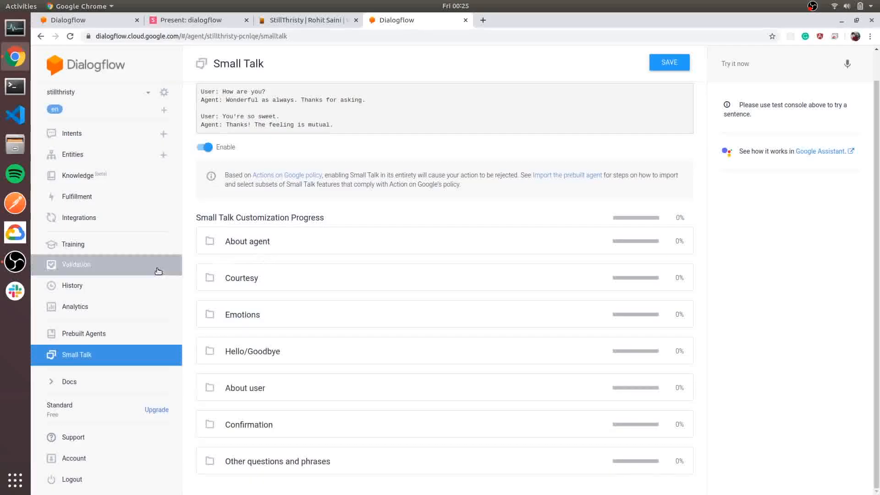
pyautogui.click(777, 63)
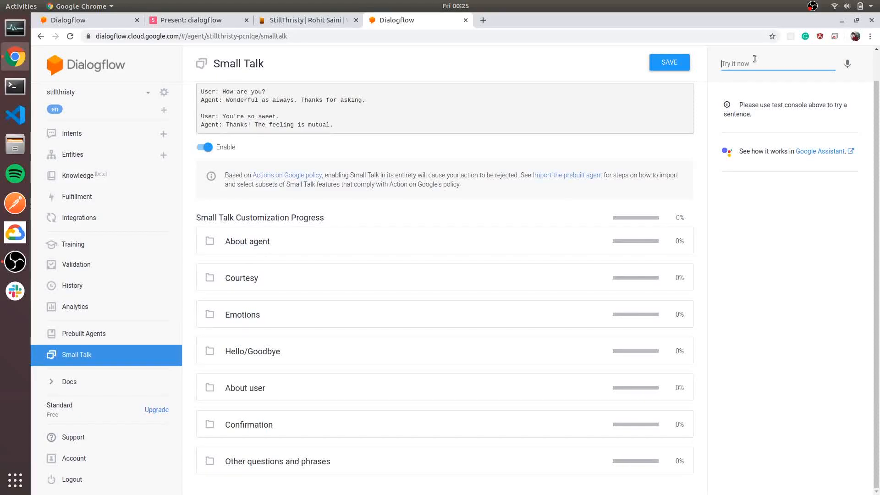
pyautogui.write('who are')
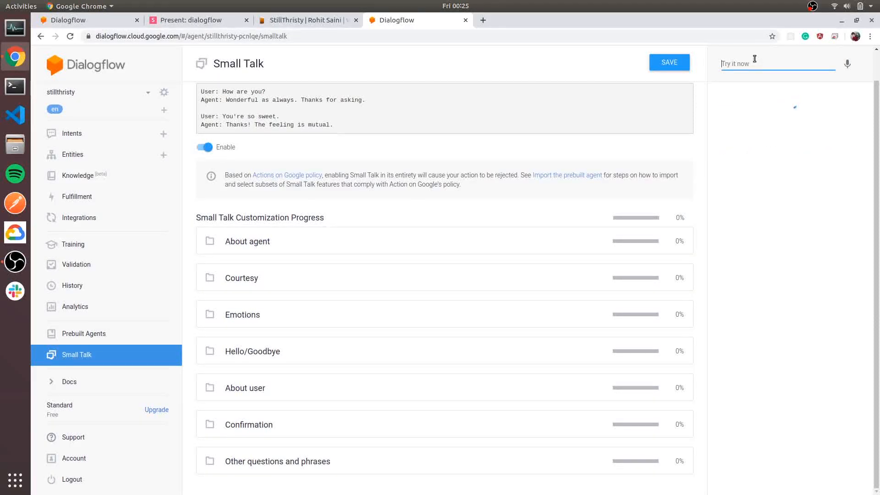
pyautogui.write('who are you?')
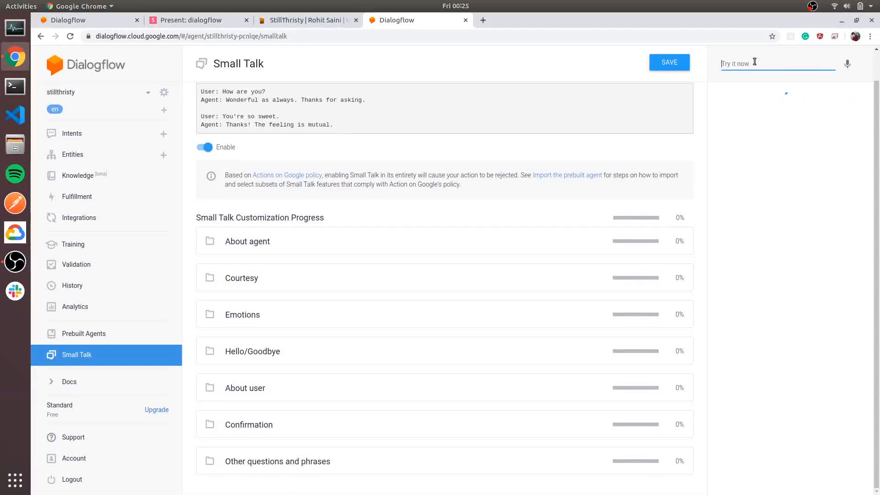
pyautogui.write('i am sad')
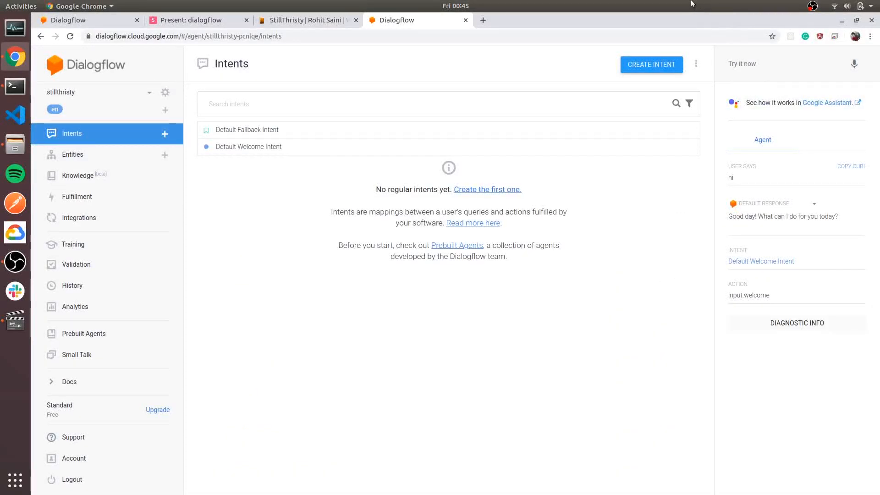
pyautogui.moveTo(79, 218)
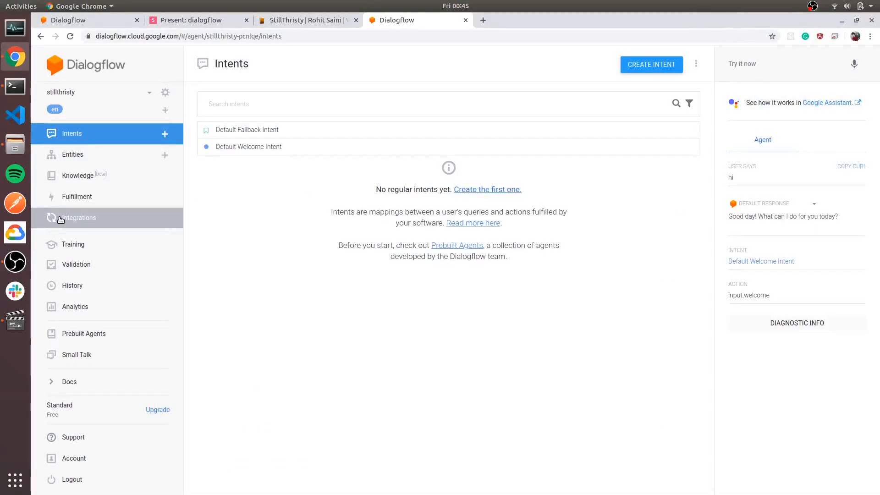
# Enable the Dialogflow Messenger integration from the Integrations page
pyautogui.click(79, 218)
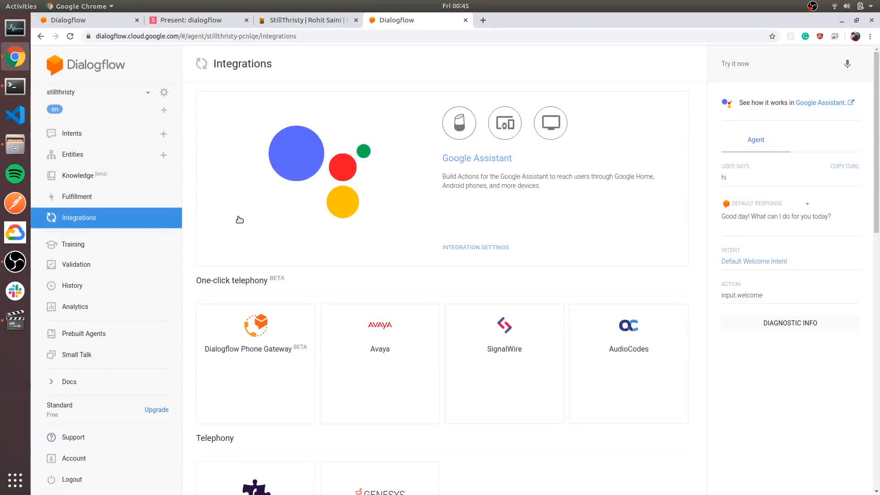
pyautogui.scroll(-3)
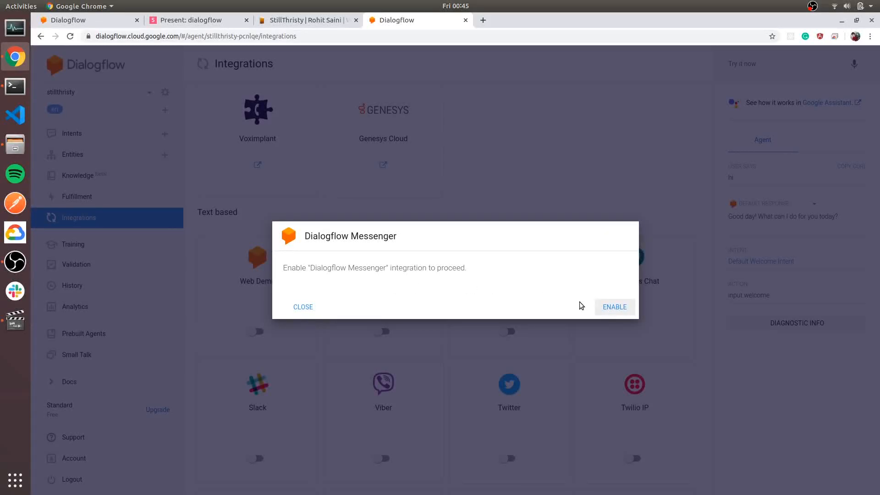
pyautogui.click(615, 306)
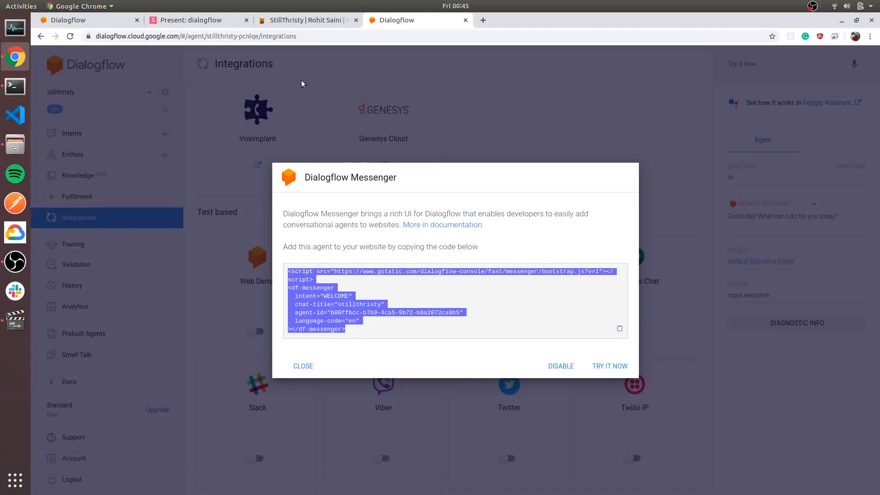
# Check the live portfolio site and the Messenger embed code, then move to the code editor
pyautogui.click(306, 19)
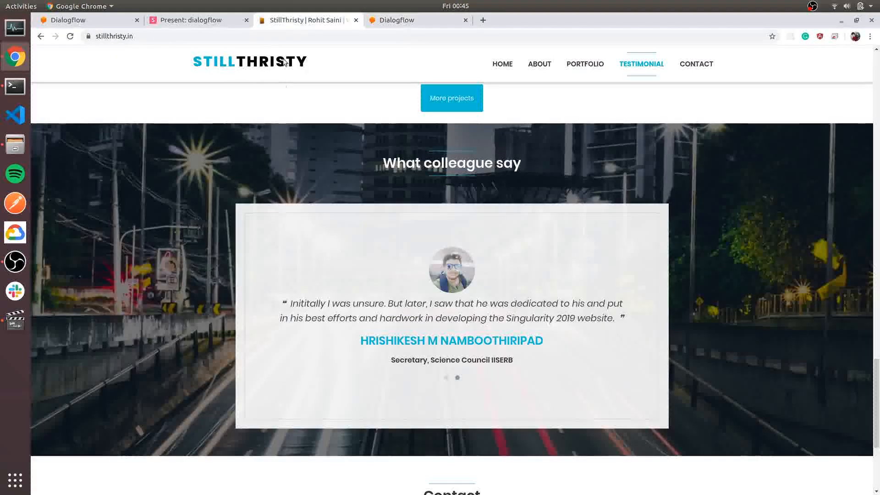
pyautogui.click(418, 20)
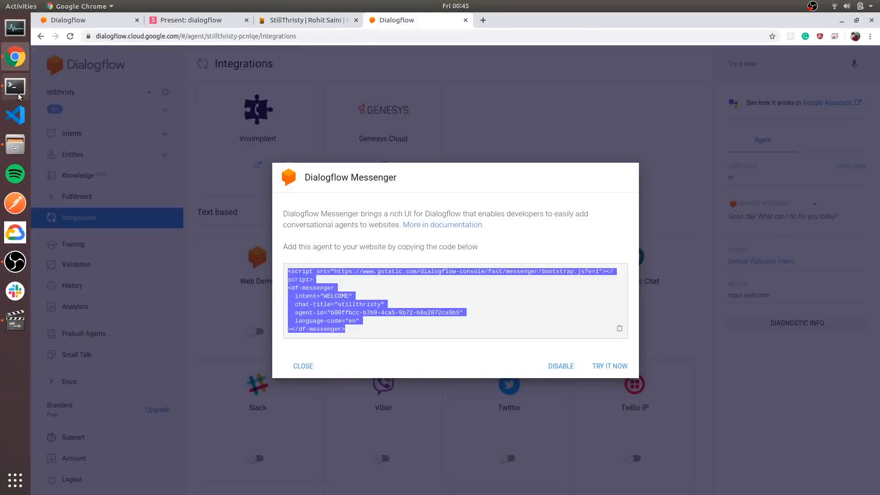
pyautogui.click(14, 87)
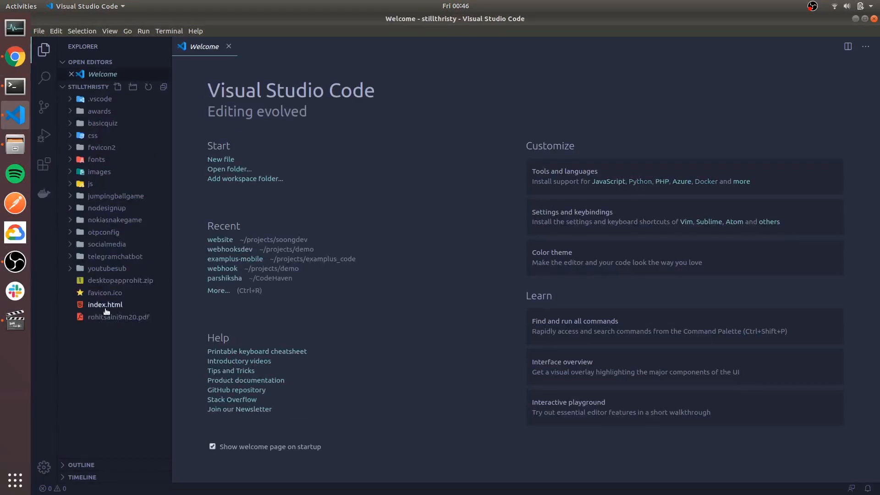
# Open the portfolio's index.html in VS Code and scroll through its markup
pyautogui.doubleClick(105, 304)
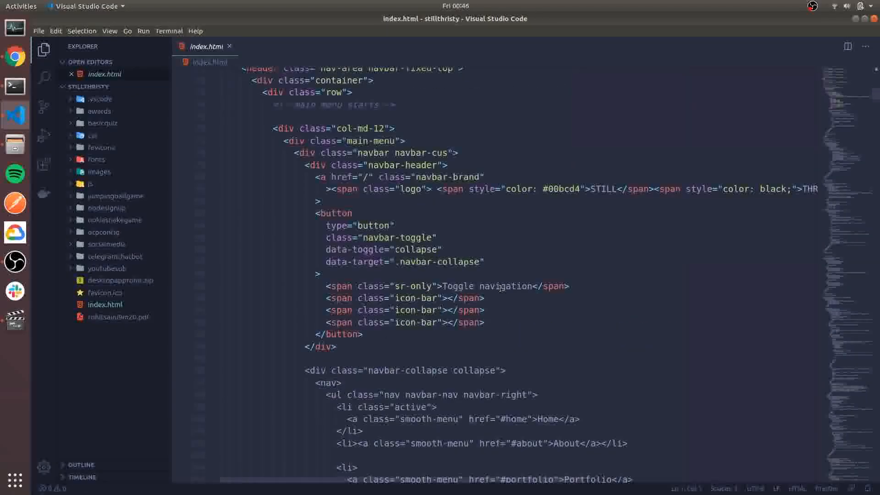
pyautogui.scroll(-3)
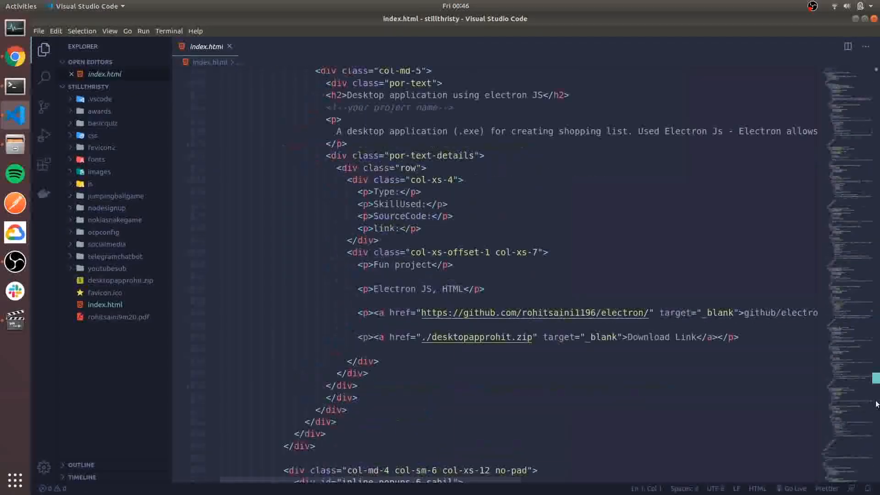
pyautogui.scroll(-3)
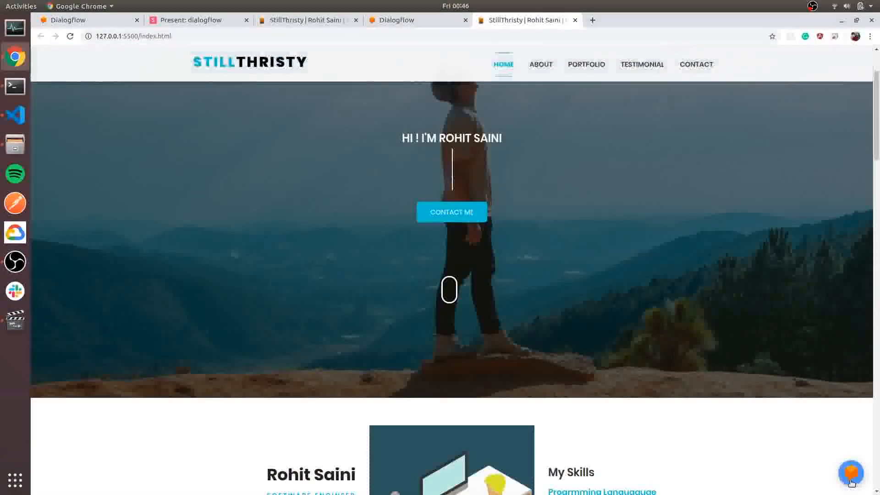
# Chat with the embedded stillthristy bot, sending 'hi', 'how you been' and 'cool'
pyautogui.click(851, 473)
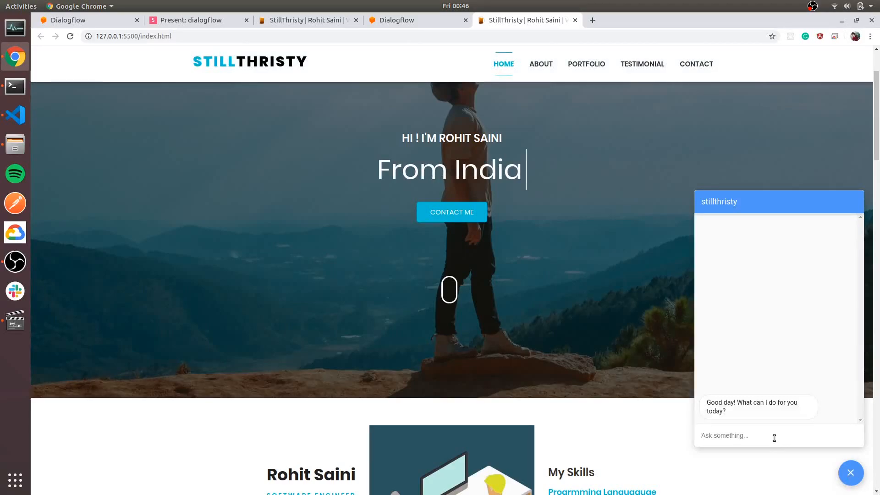
pyautogui.write('hi')
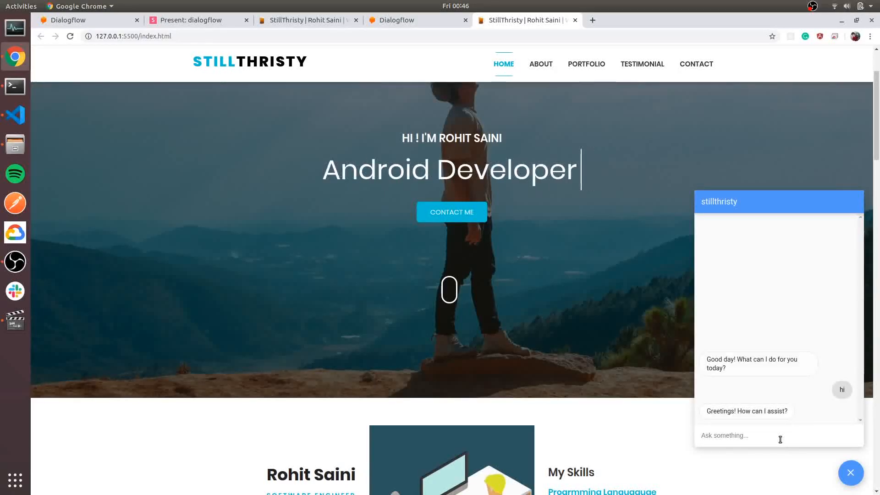
pyautogui.write('how')
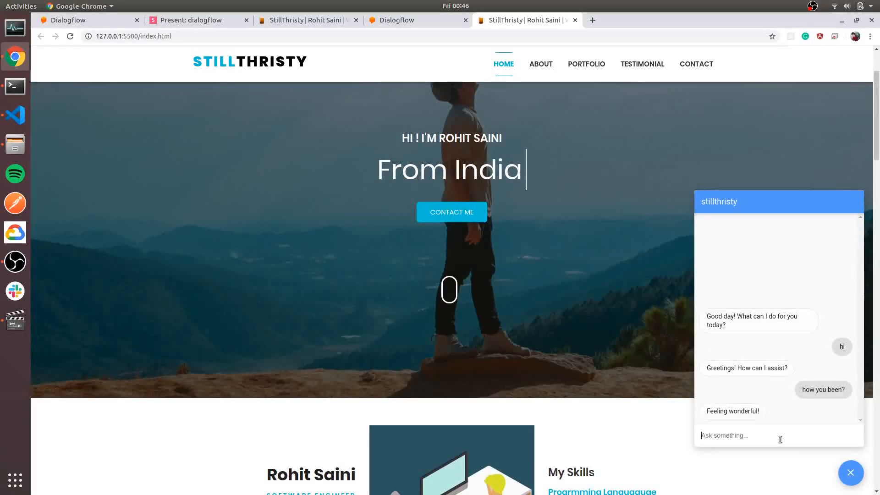
pyautogui.write('cool')
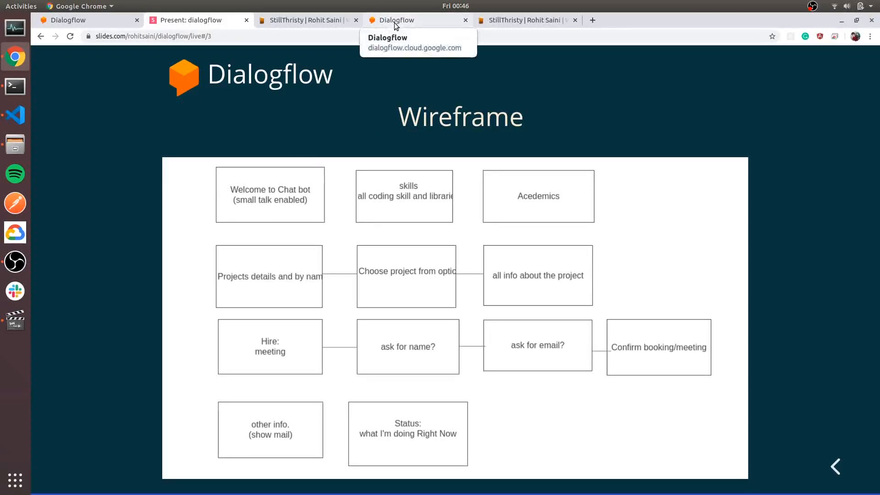
pyautogui.moveTo(492, 203)
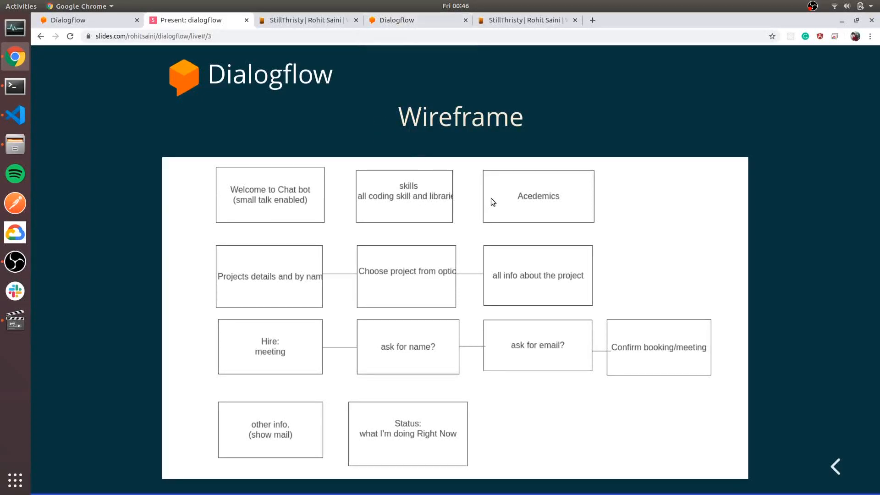
pyautogui.moveTo(524, 198)
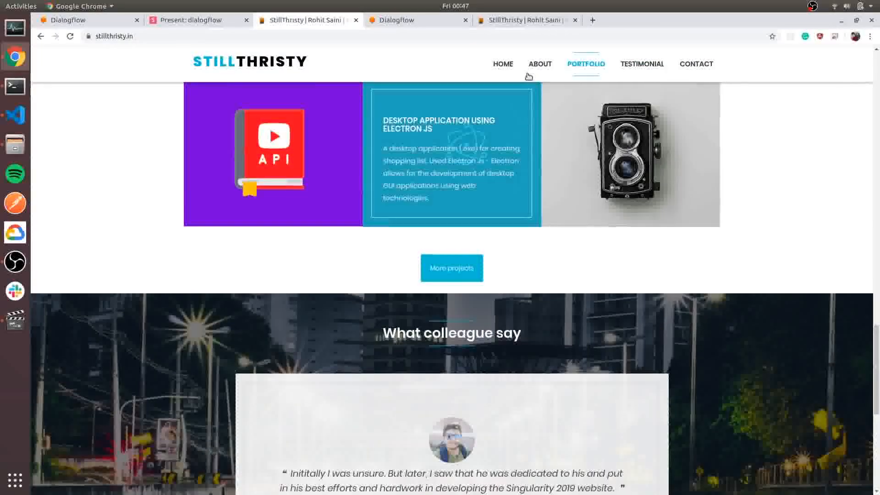
# Read the About section bio on stillthristy.in, selecting the education and freelancing sentence
pyautogui.click(539, 63)
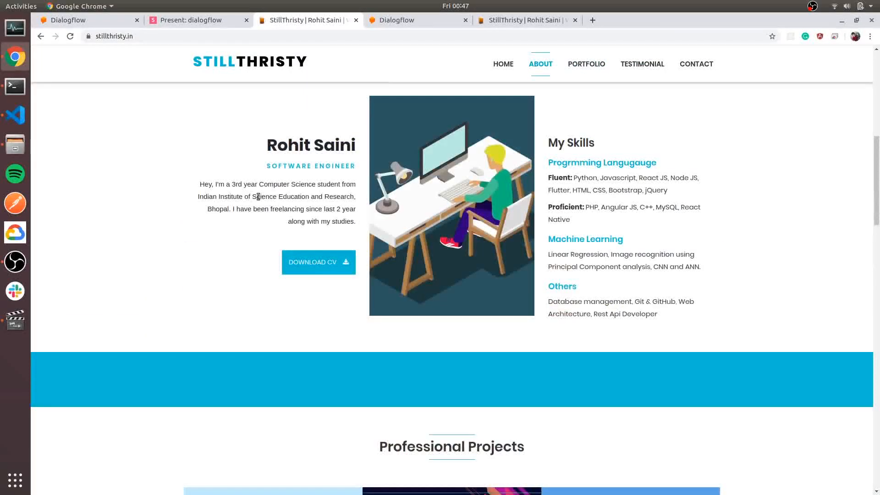
pyautogui.moveTo(197, 197); pyautogui.dragTo(271, 196)
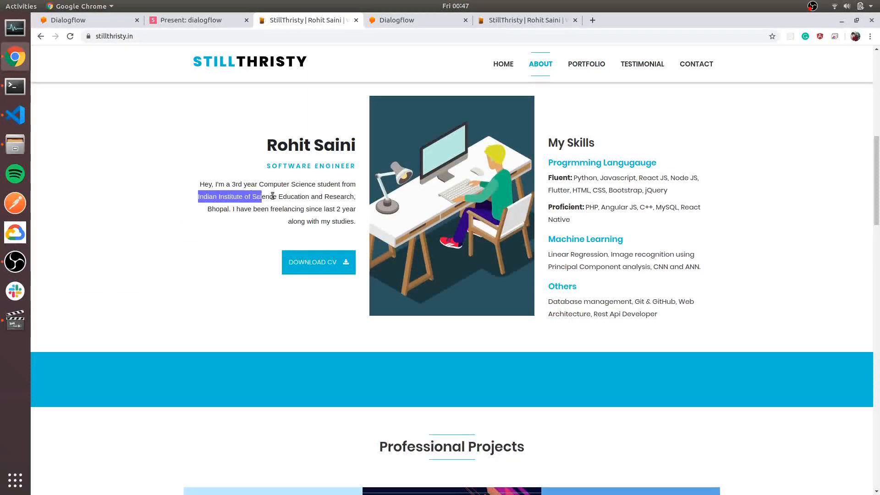
pyautogui.moveTo(261, 197); pyautogui.dragTo(348, 208)
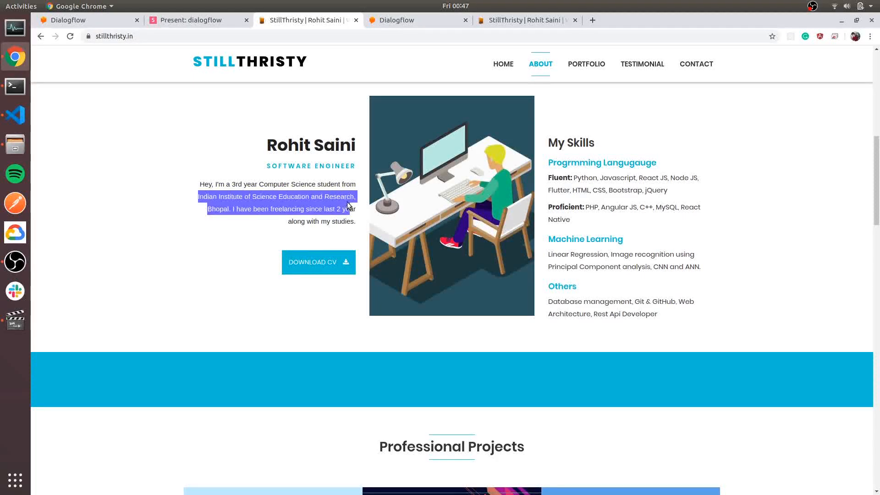
# Ask the local page's chatbot 'acedemics', which it fails to understand, and close the chat
pyautogui.click(257, 184)
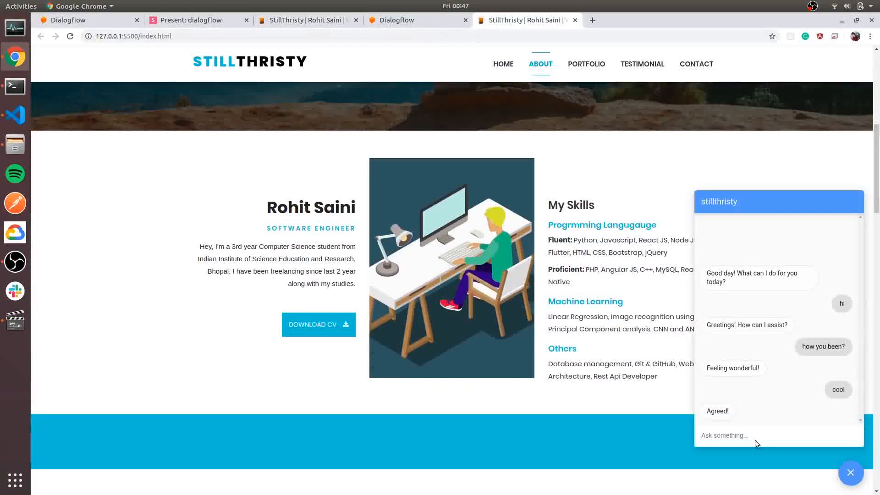
pyautogui.write('a')
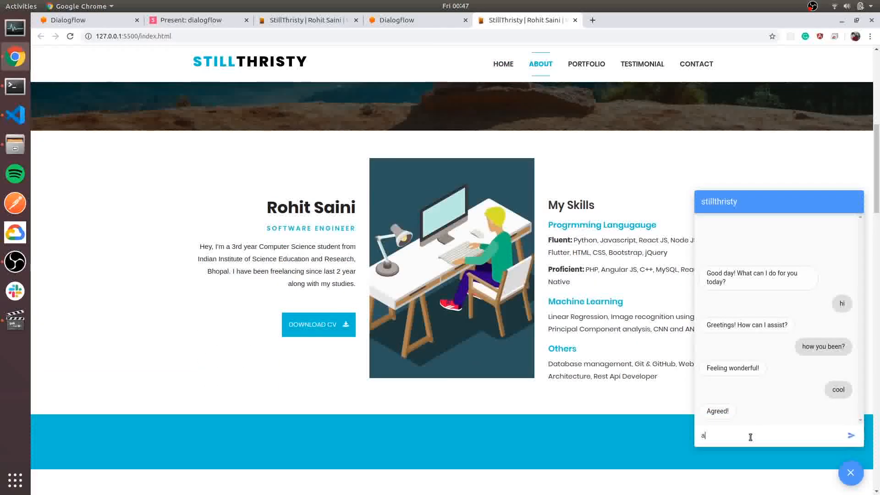
pyautogui.click(850, 435)
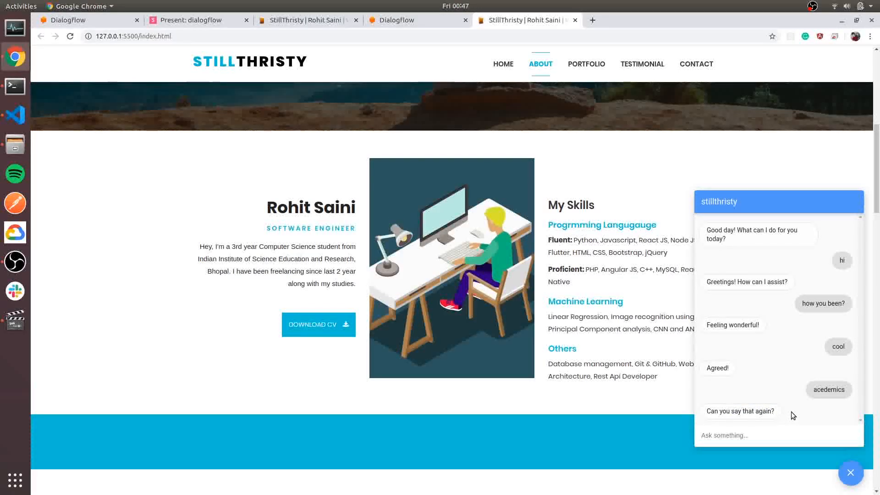
pyautogui.doubleClick(829, 389)
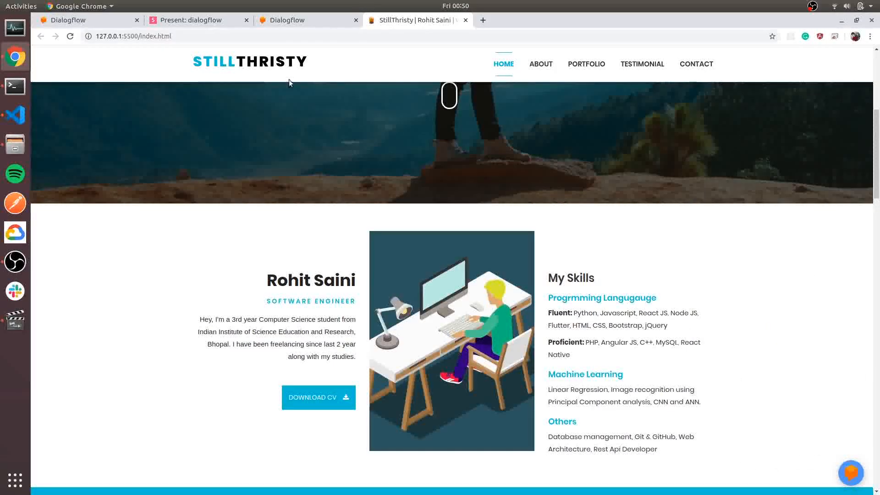
# Start a new intent for the stillthristy agent and name it 'academics'
pyautogui.click(306, 20)
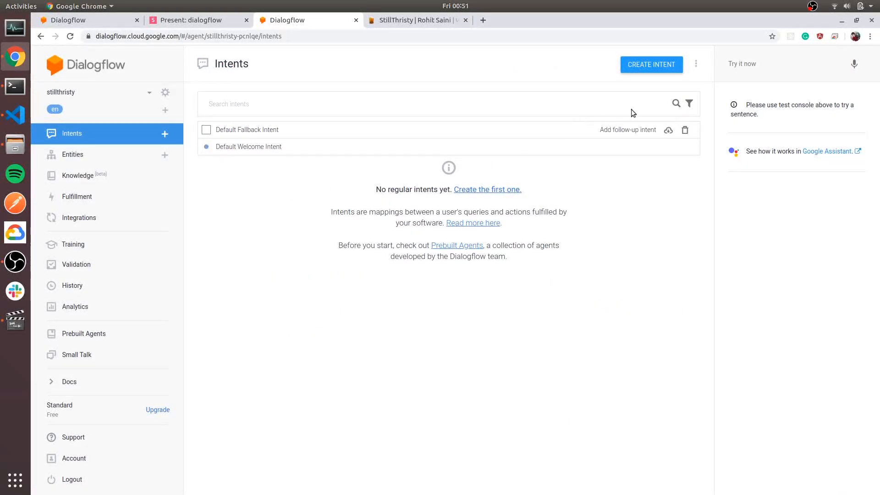
pyautogui.click(651, 65)
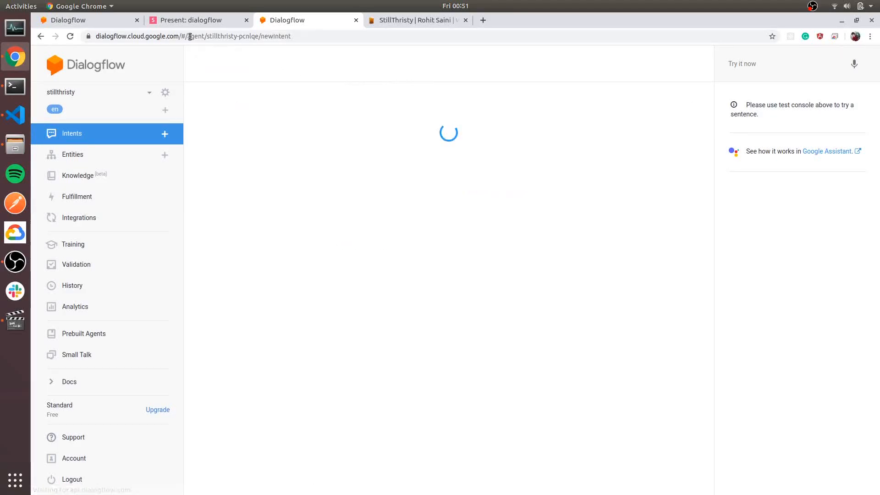
pyautogui.click(193, 20)
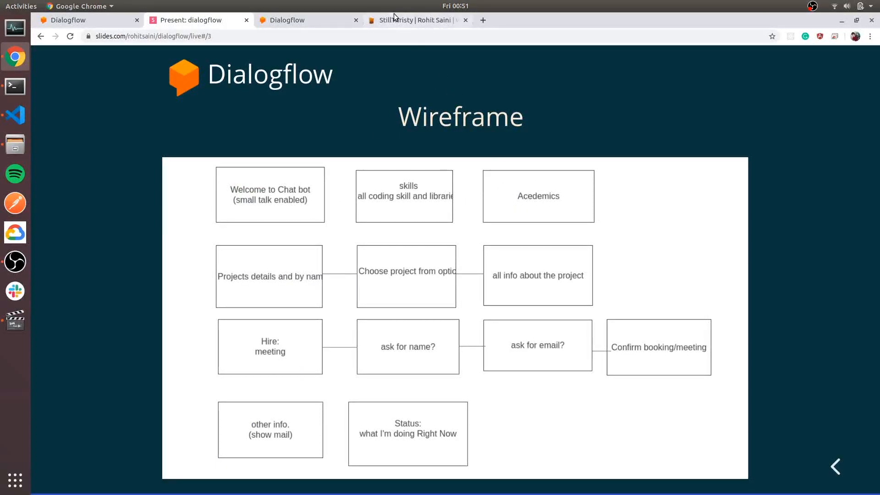
pyautogui.click(292, 20)
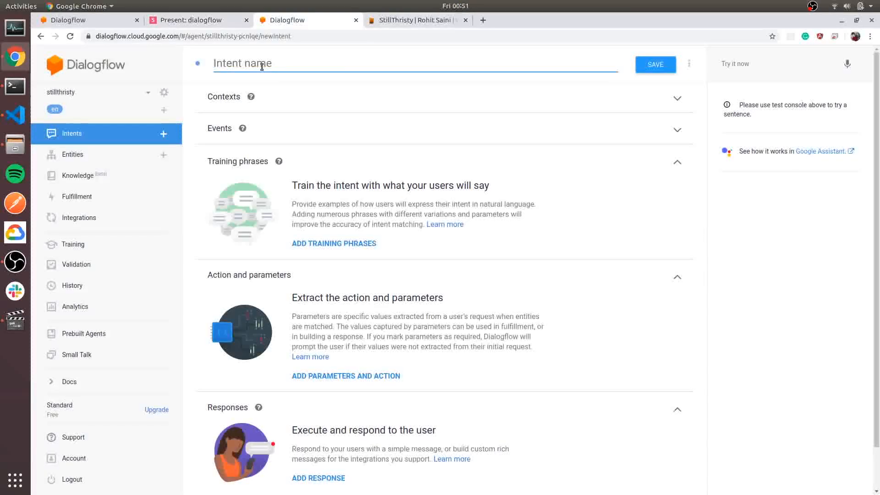
pyautogui.write('academics')
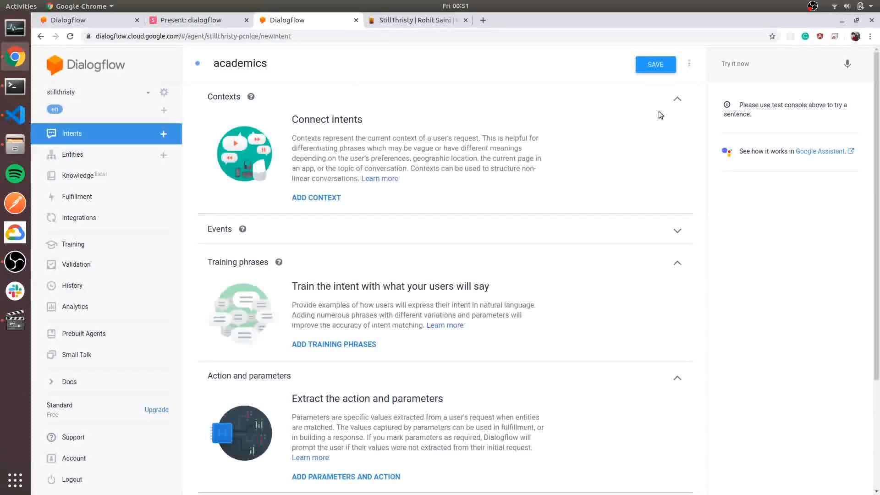
# Collapse the Contexts and Events sections of the academics intent form
pyautogui.click(677, 99)
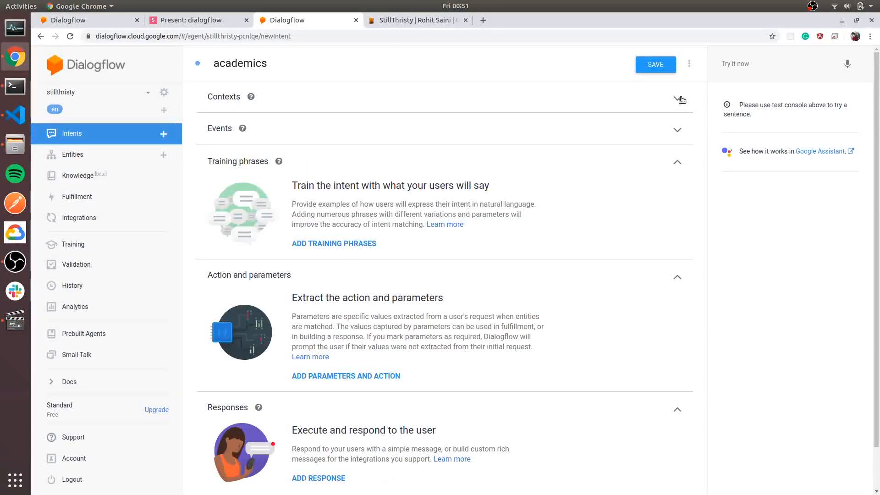
pyautogui.click(678, 130)
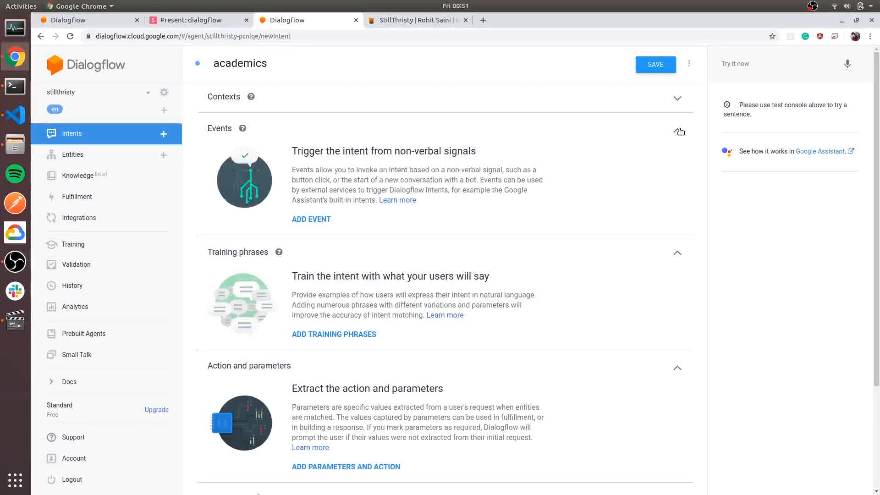
pyautogui.click(677, 130)
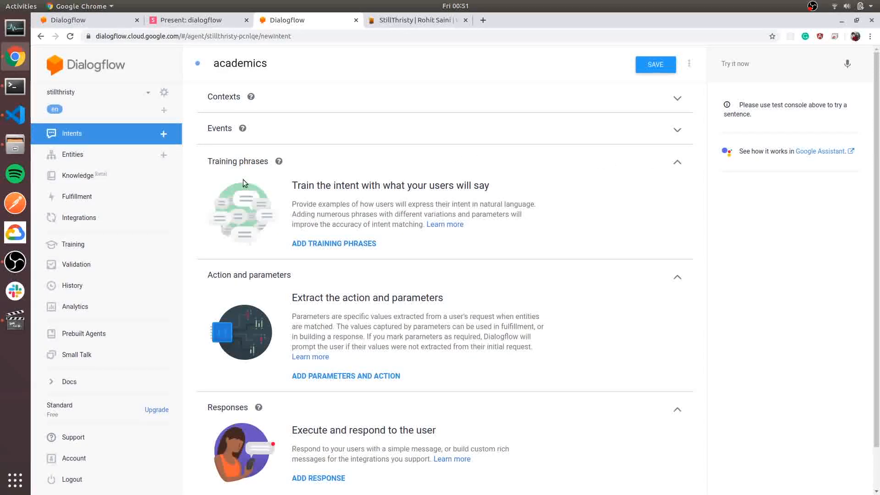
# Add training phrases 'academics', 'academics details' and 'education', then begin a text response
pyautogui.click(334, 243)
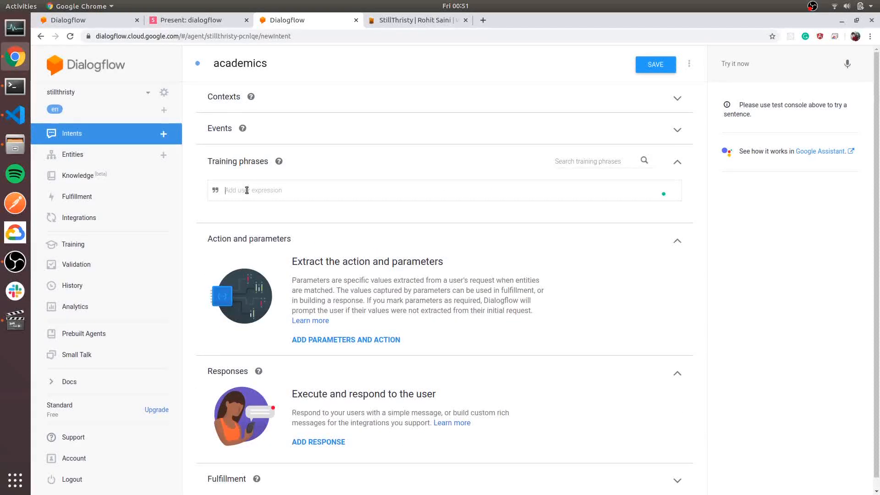
pyautogui.write('academics')
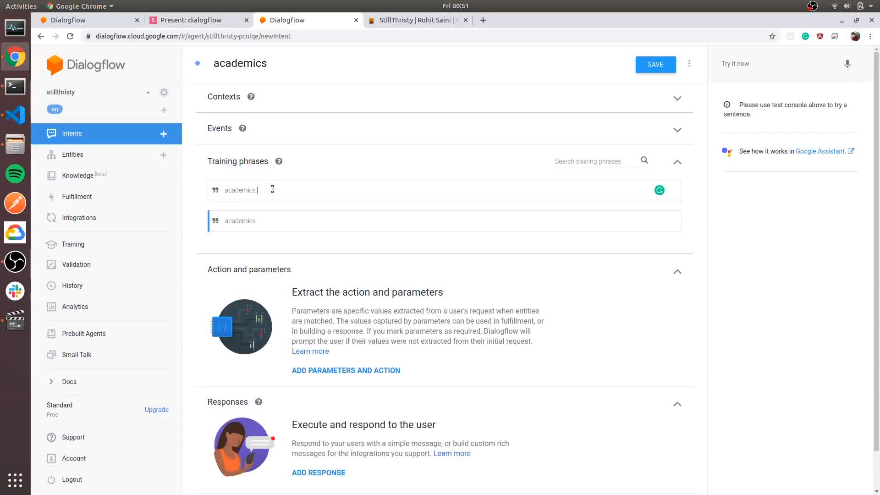
pyautogui.write('detais')
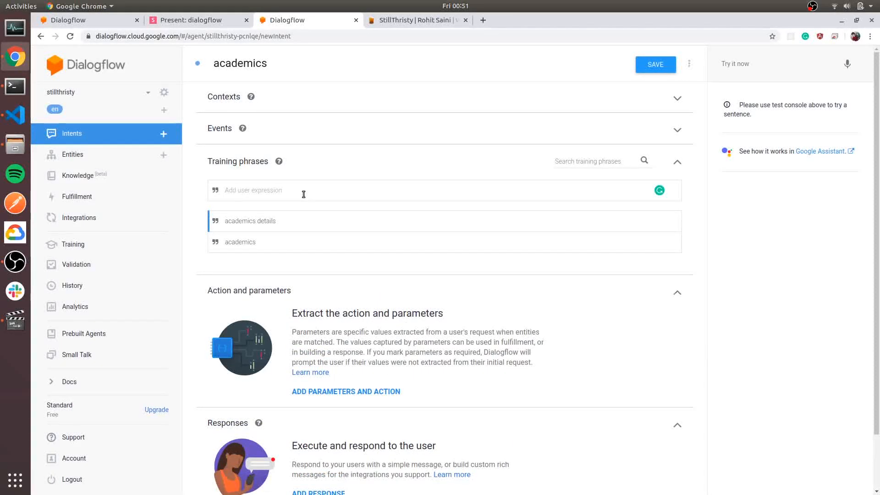
pyautogui.write('education')
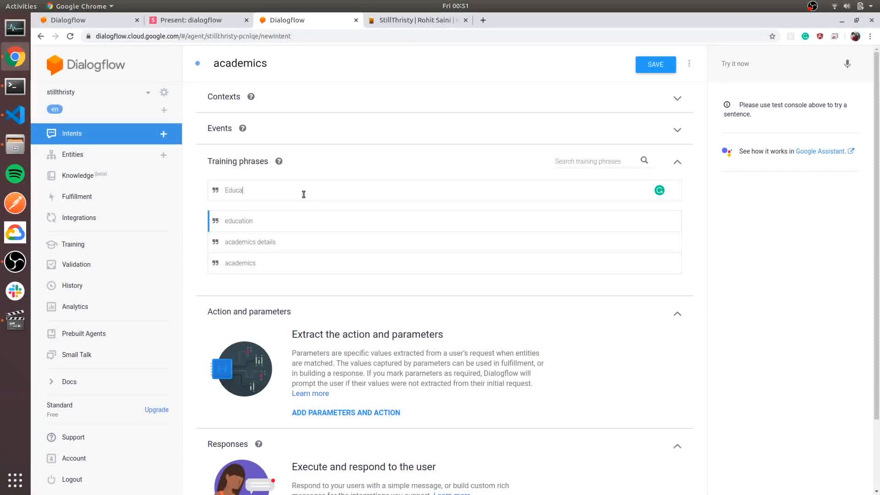
pyautogui.write('tion')
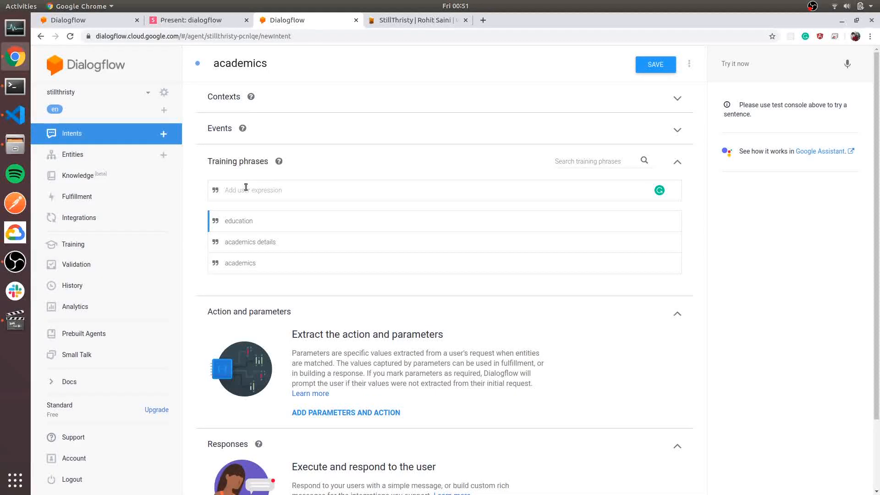
pyautogui.click(247, 190)
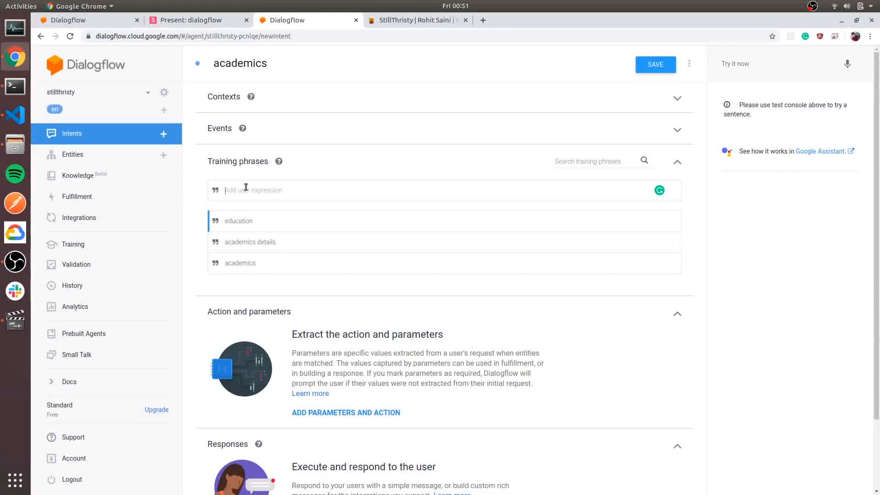
pyautogui.scroll(-3)
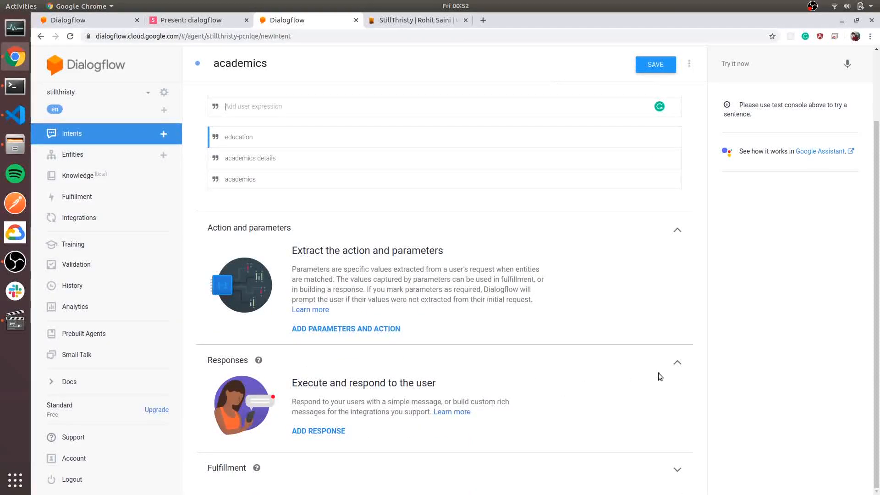
pyautogui.click(318, 430)
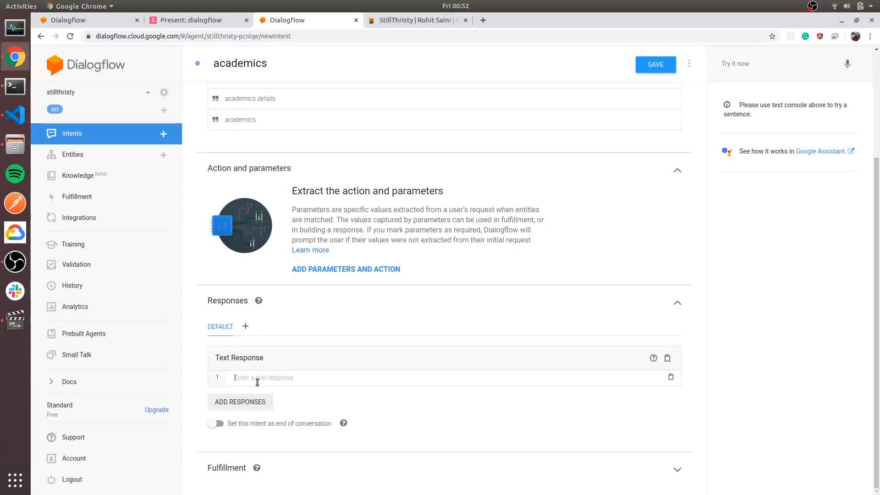
# Enter the text response 'Ungraduate from IISERB' and save the academics intent
pyautogui.write('U')
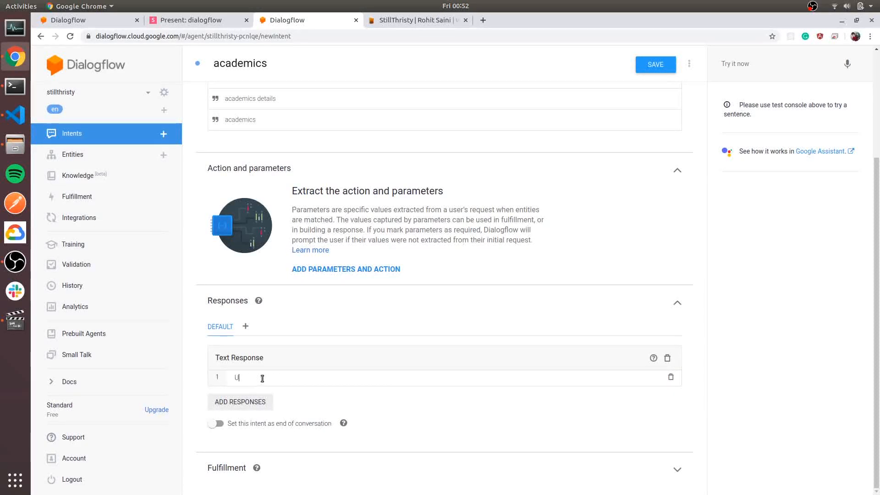
pyautogui.write('ngraduate')
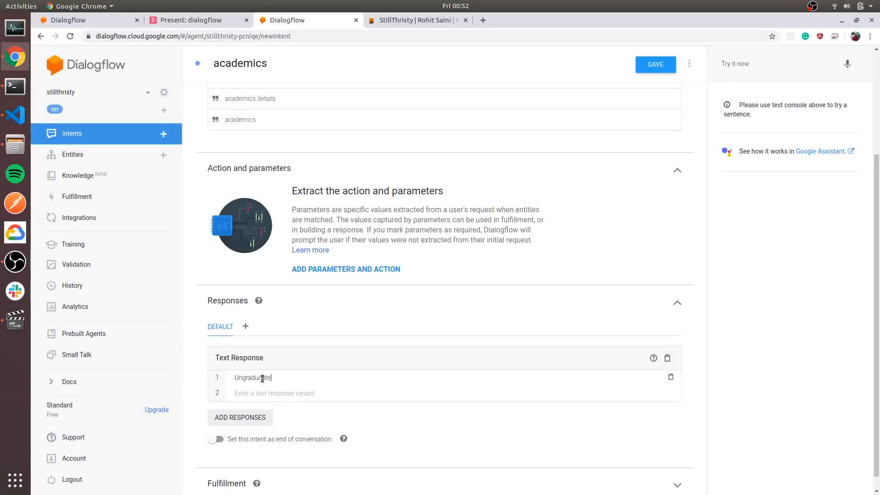
pyautogui.press('BackSpace')
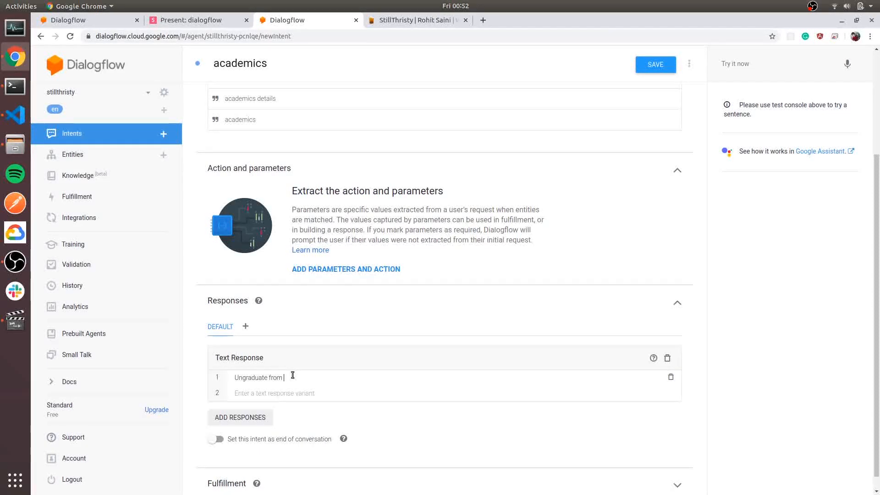
pyautogui.write('IISERB')
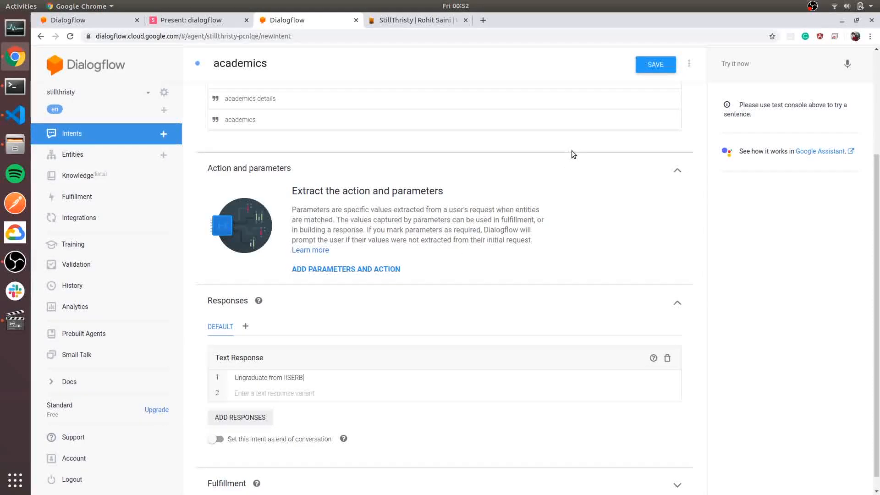
pyautogui.click(654, 65)
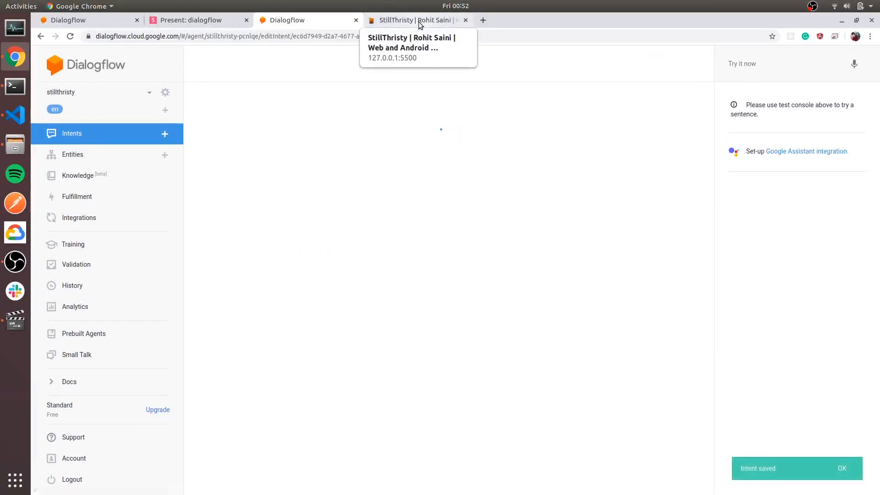
pyautogui.click(307, 20)
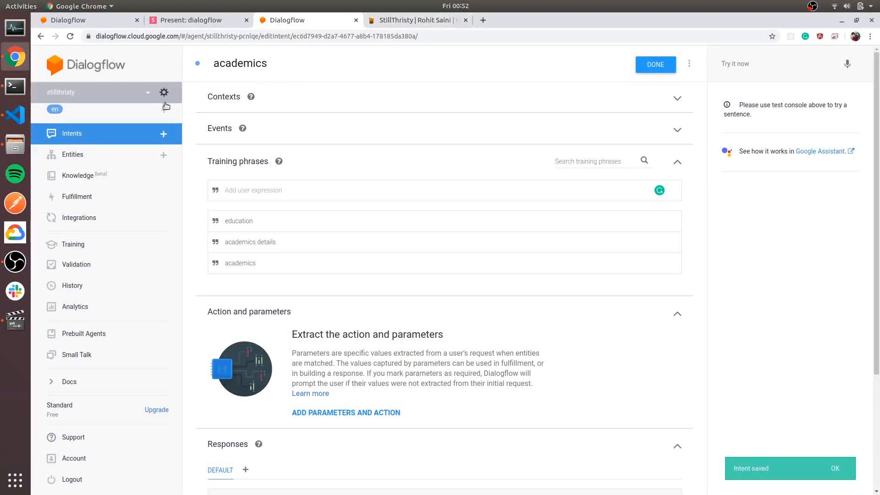
pyautogui.click(655, 65)
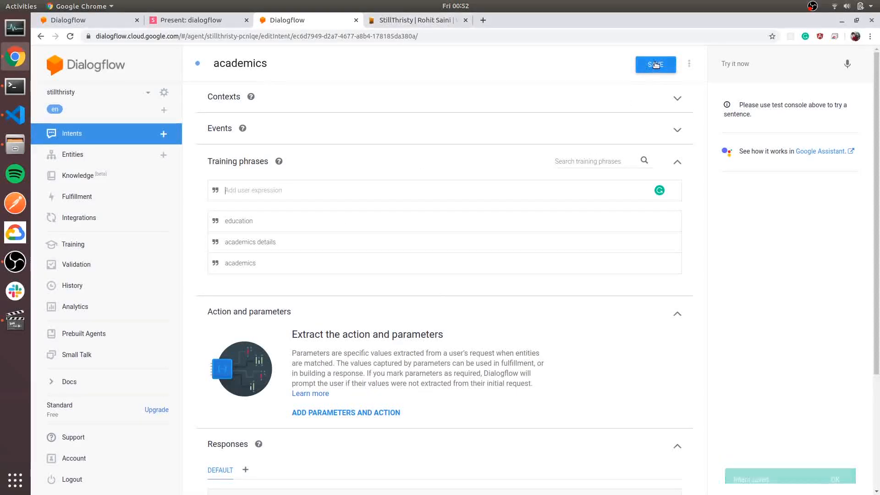
# Reload the portfolio site, ask the Messenger bot 'academics' and get 'Ungraduate from IISERB'
pyautogui.click(417, 20)
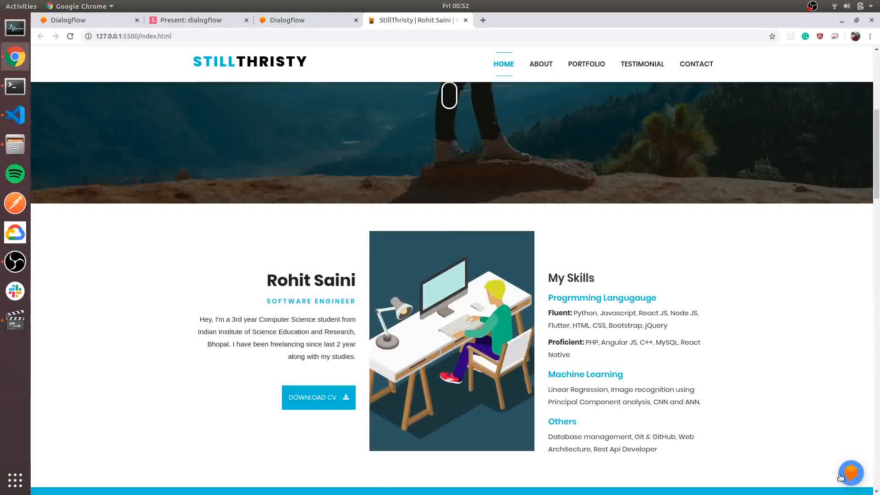
pyautogui.click(851, 473)
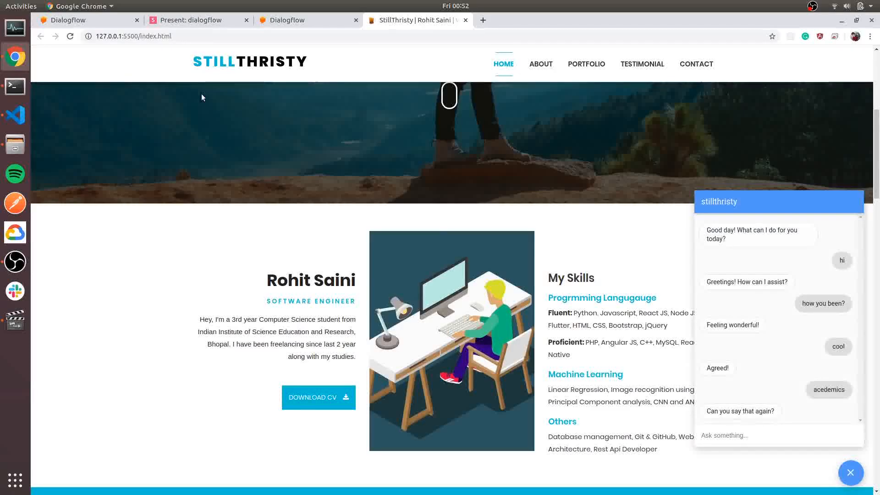
pyautogui.click(851, 472)
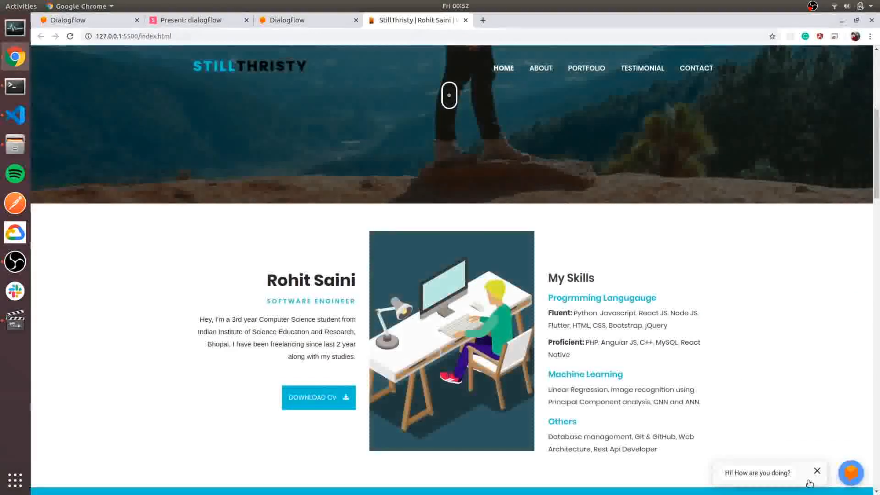
pyautogui.click(851, 472)
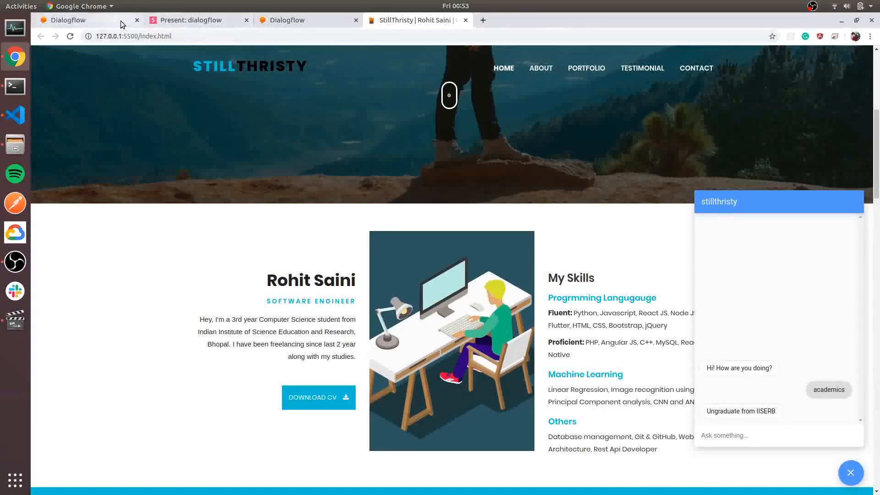
# Compare the chat result with the wireframe slide and return to the Dialogflow editor
pyautogui.click(193, 20)
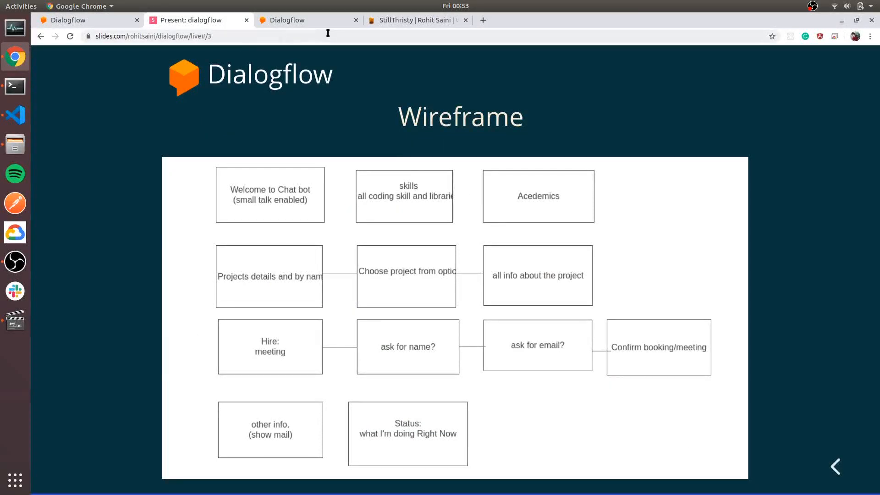
pyautogui.click(418, 20)
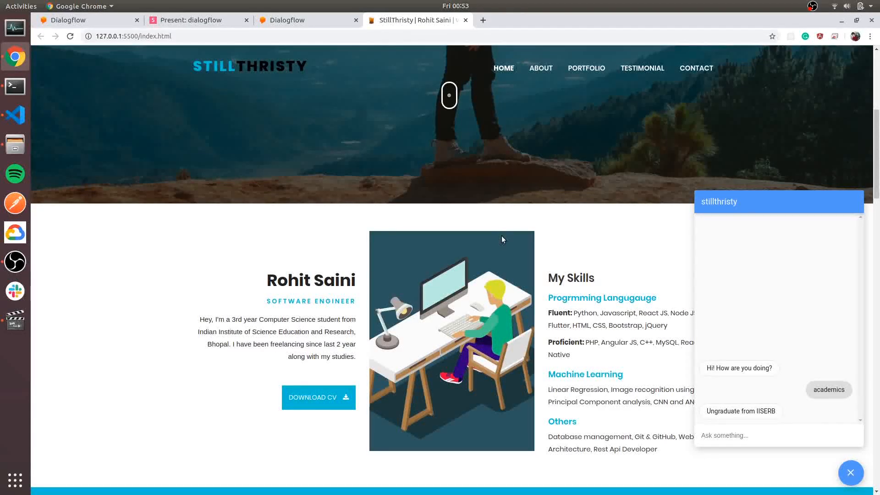
pyautogui.moveTo(533, 218)
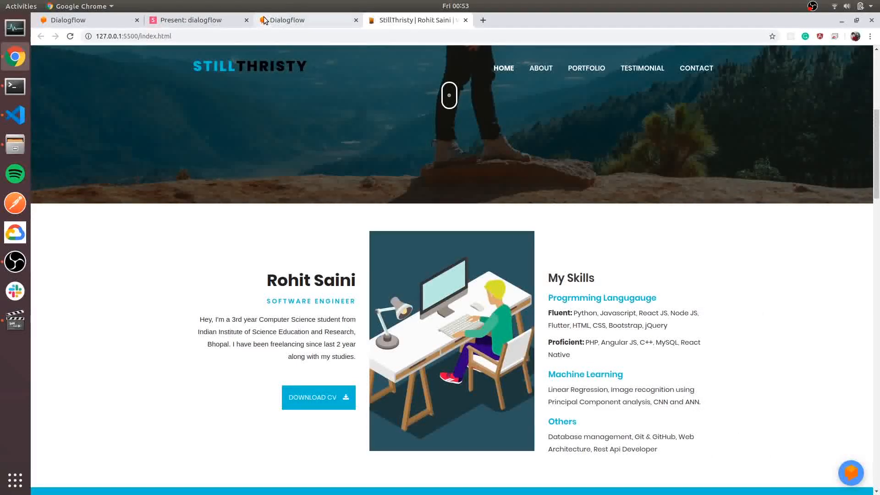
pyautogui.click(196, 19)
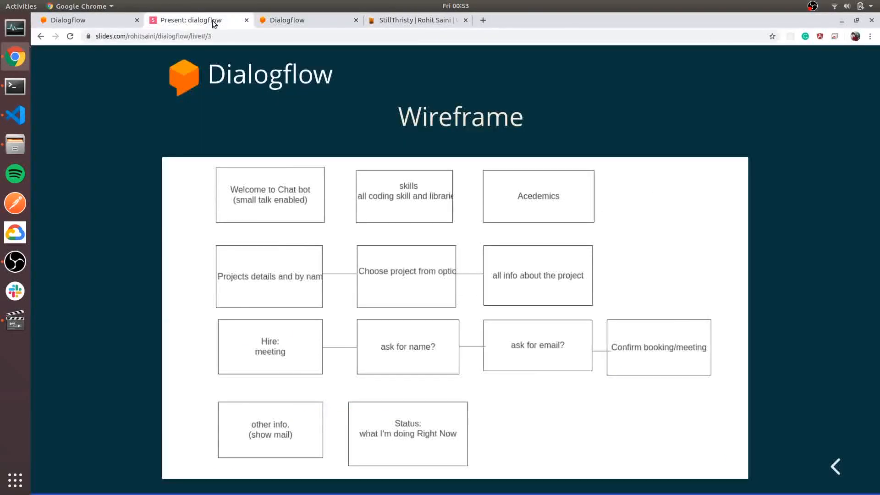
pyautogui.click(415, 20)
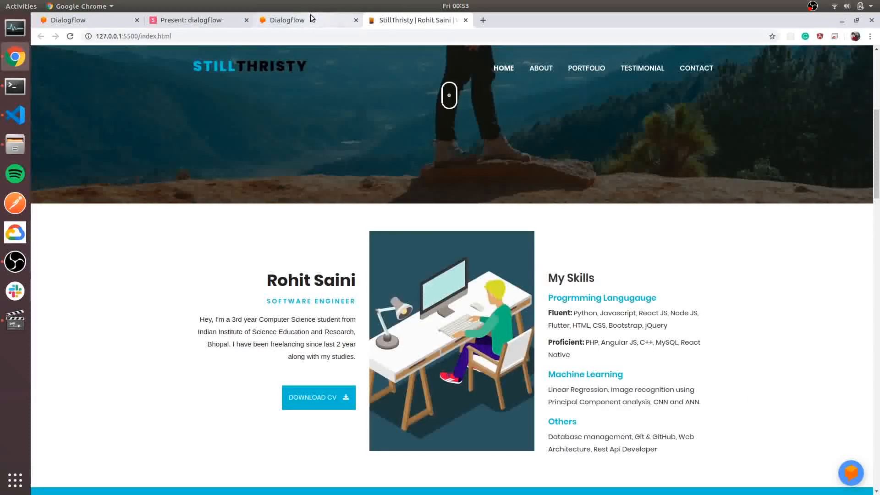
pyautogui.click(307, 20)
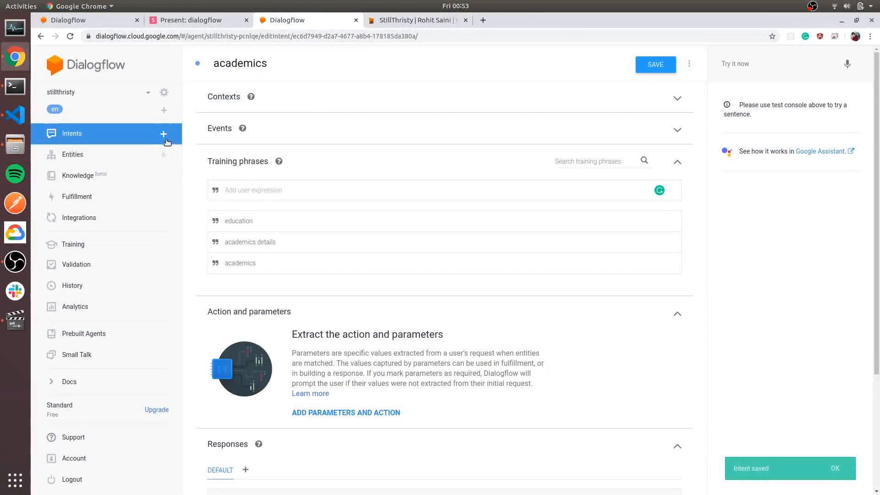
# Create intent 'skills' with training phrases 'Skills' and 'your skills', then look up the portfolio's skills text
pyautogui.click(163, 133)
pyautogui.write('S')
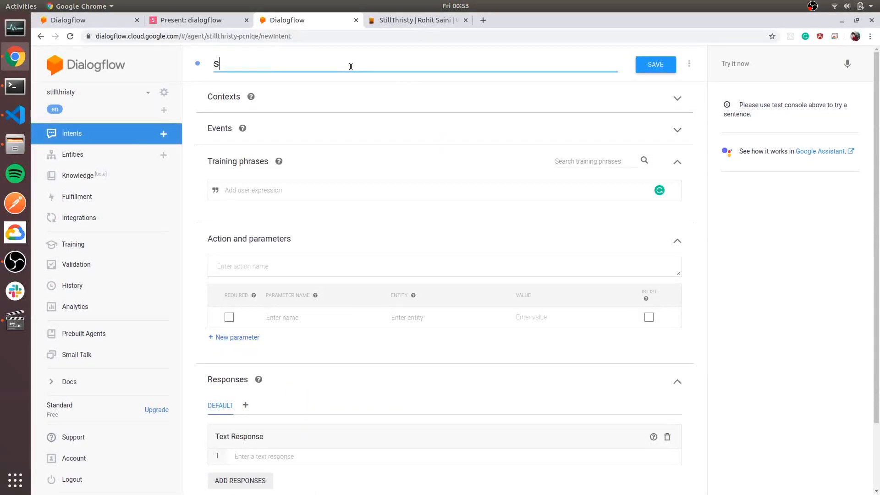
pyautogui.write('kills')
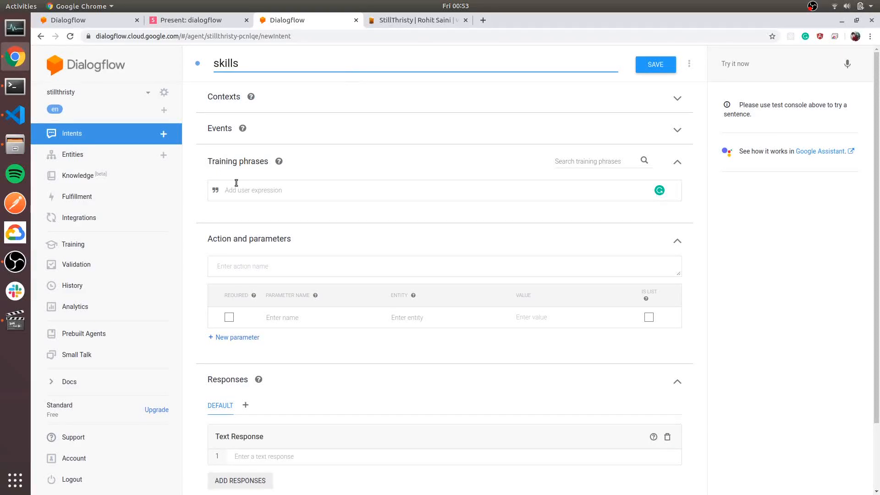
pyautogui.write('S')
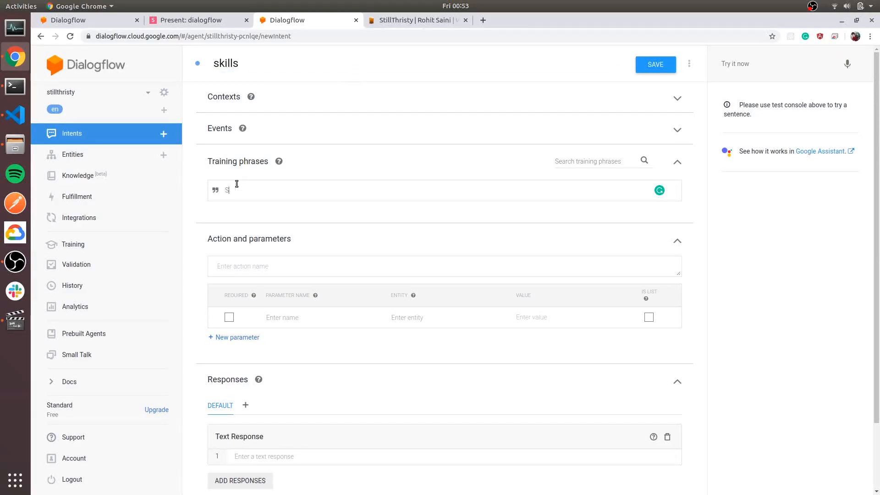
pyautogui.press('Enter')
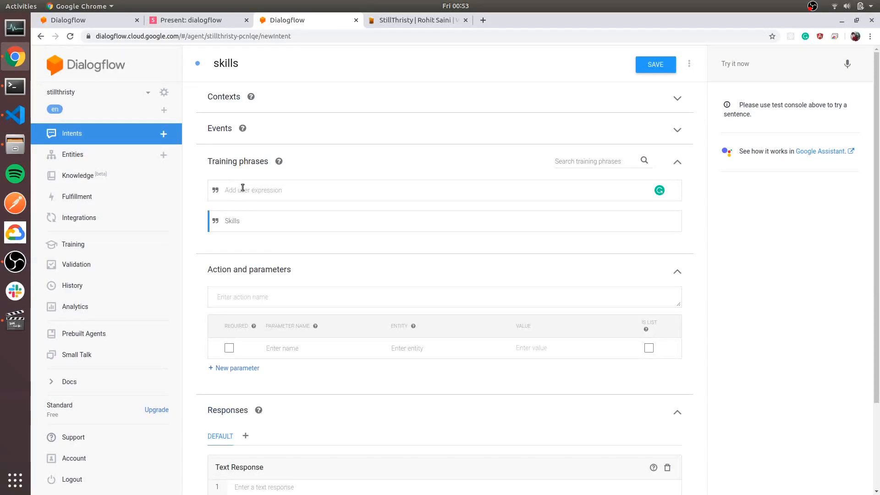
pyautogui.write('your skills')
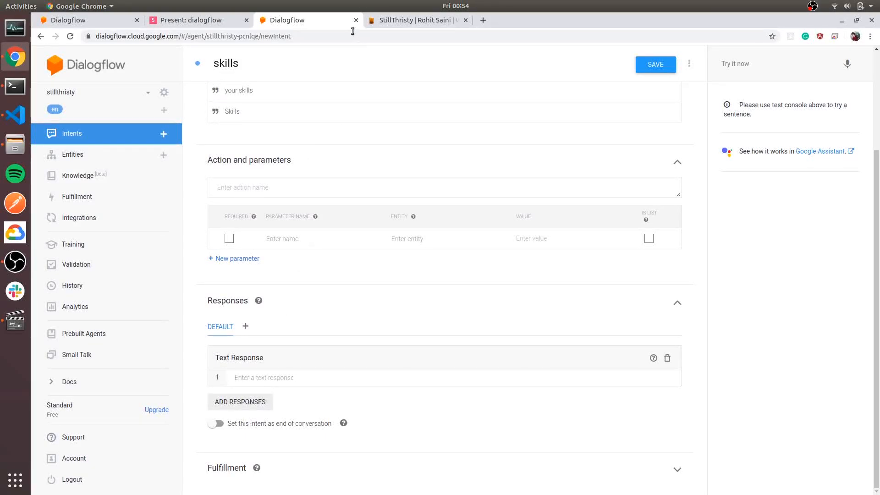
pyautogui.click(415, 20)
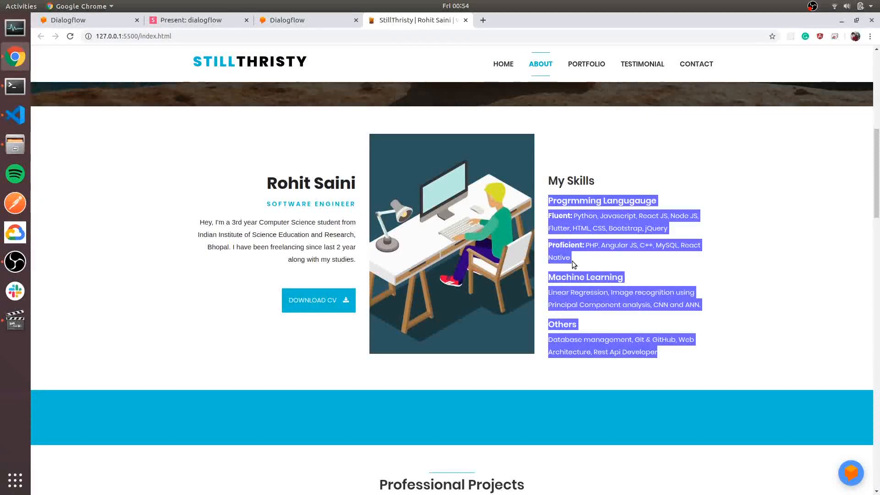
# Paste the portfolio's My Skills list as the text response and save the skills intent
pyautogui.click(308, 21)
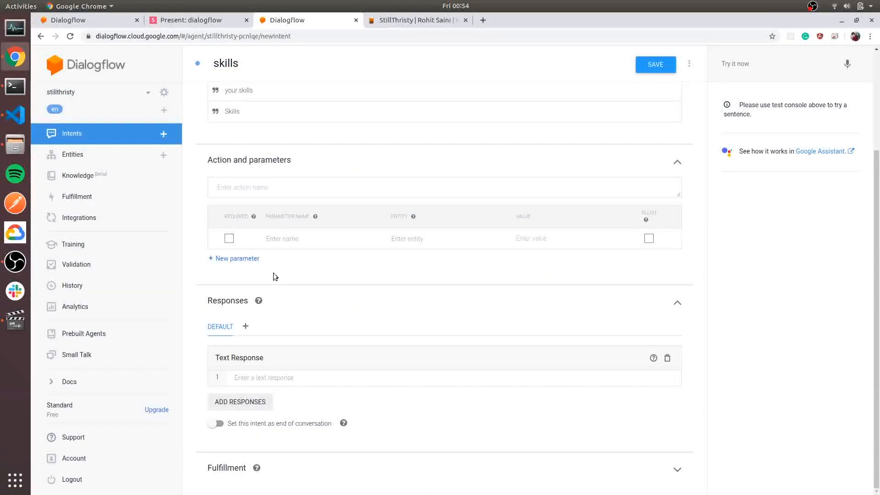
pyautogui.click(264, 378)
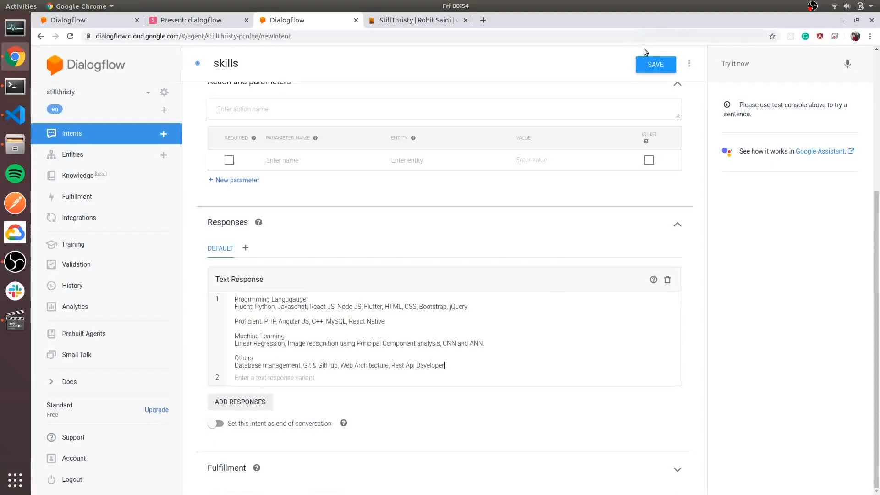
pyautogui.click(656, 64)
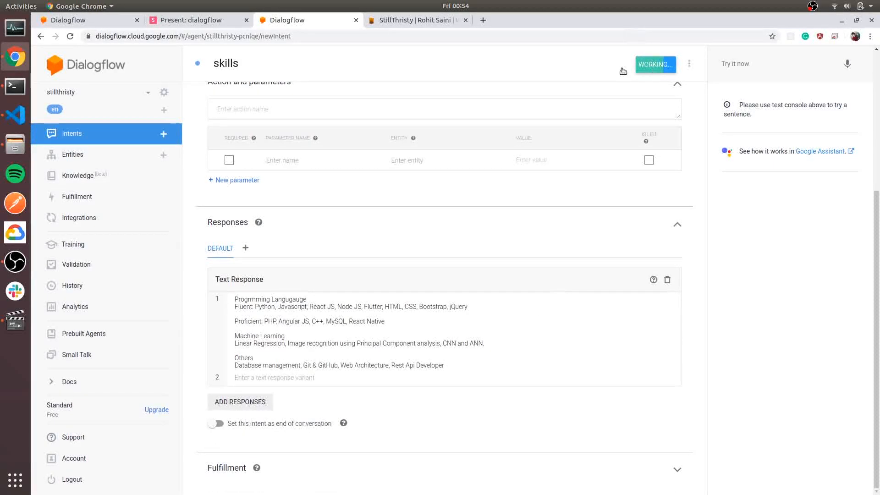
pyautogui.click(655, 64)
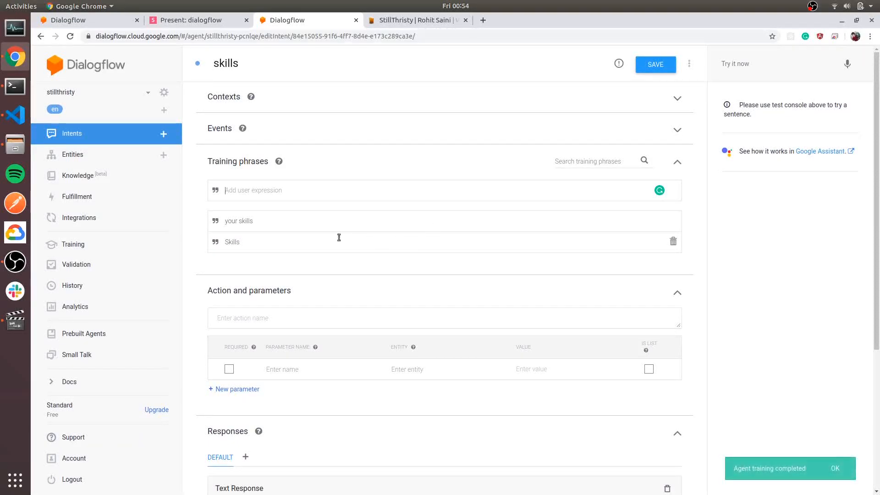
pyautogui.click(75, 196)
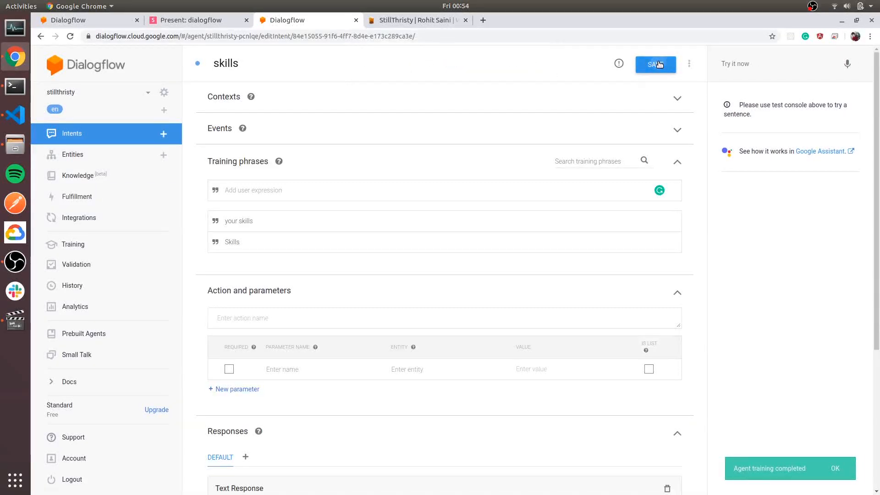
pyautogui.click(655, 64)
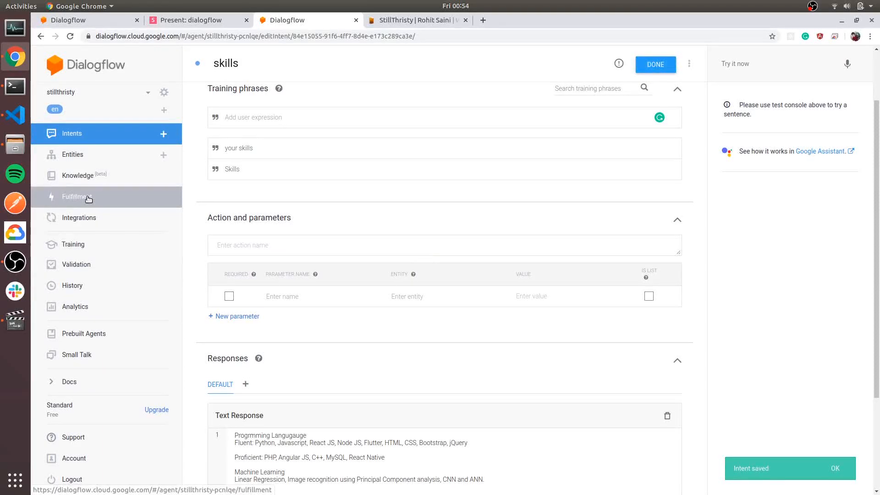
pyautogui.moveTo(430, 78)
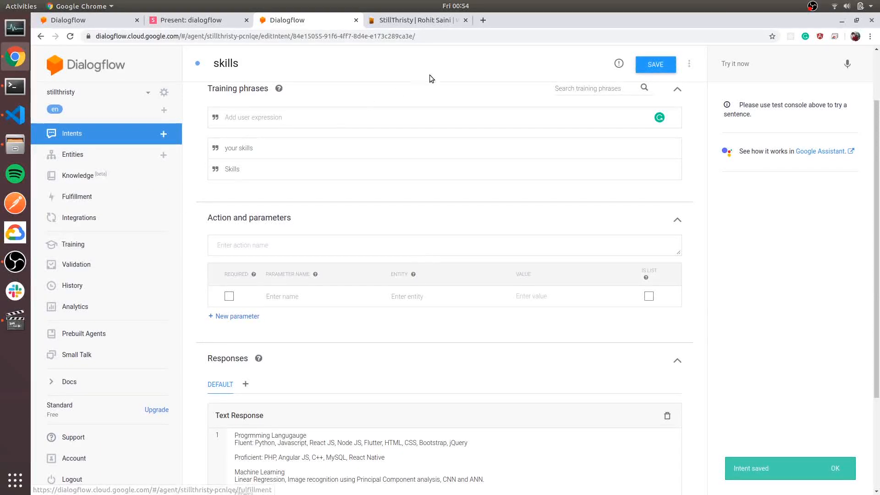
pyautogui.click(415, 20)
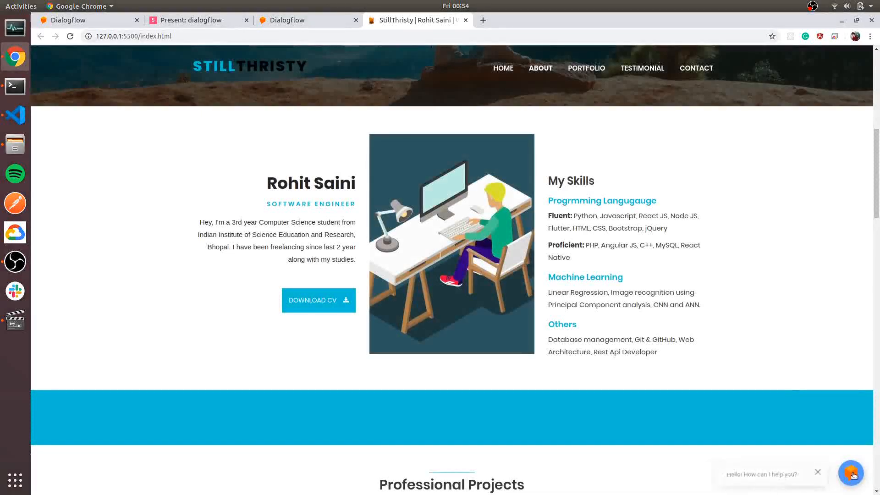
# Ask the Messenger bot 'skills', 'hi' and 'your skills?' and get the full skills list back
pyautogui.click(851, 474)
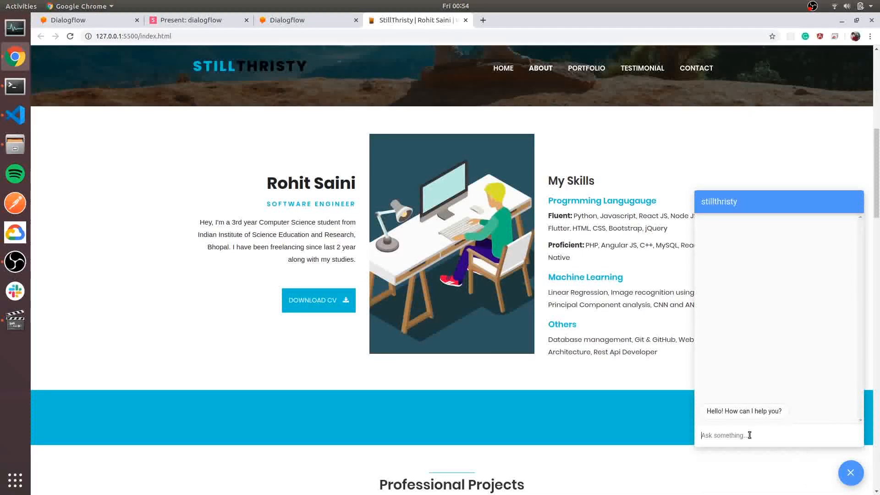
pyautogui.write('ski')
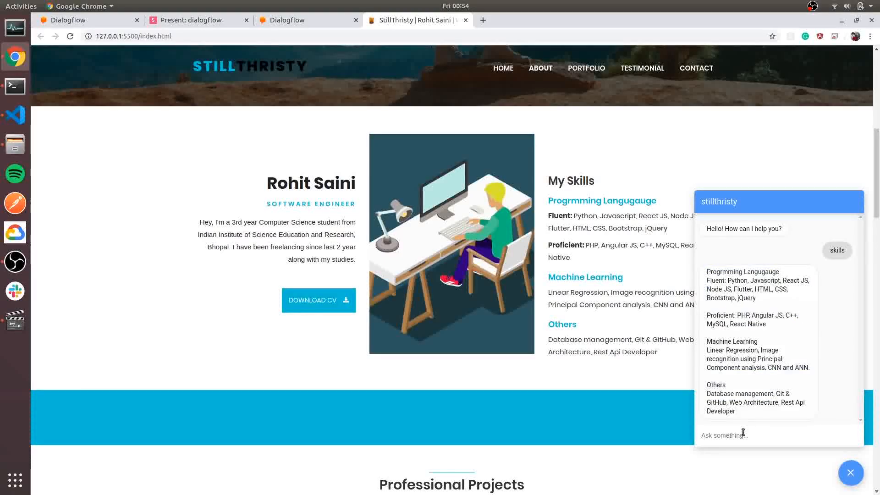
pyautogui.write('hi')
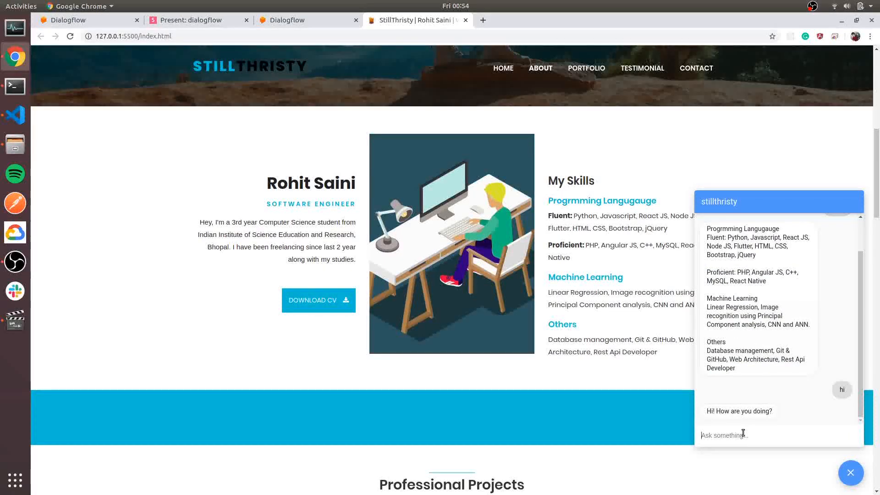
pyautogui.write('your skills')
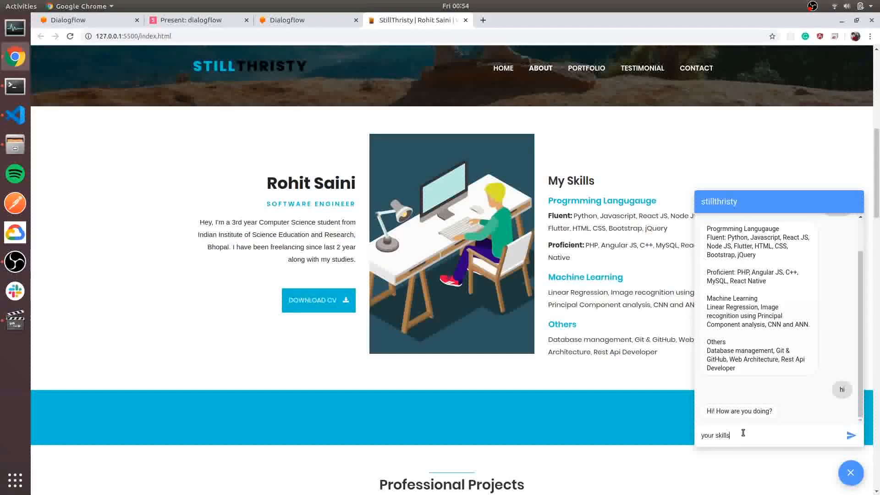
pyautogui.click(850, 435)
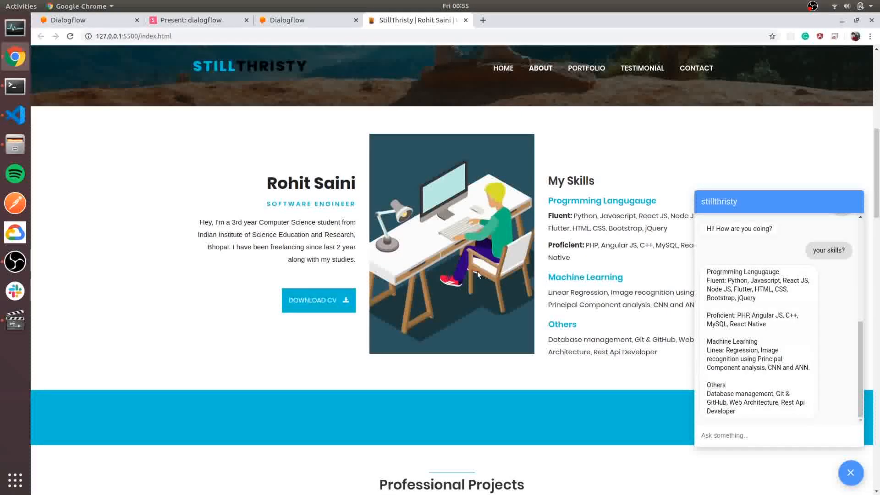
# Remove the skills intent's text response and add an empty Custom Payload response instead
pyautogui.click(292, 19)
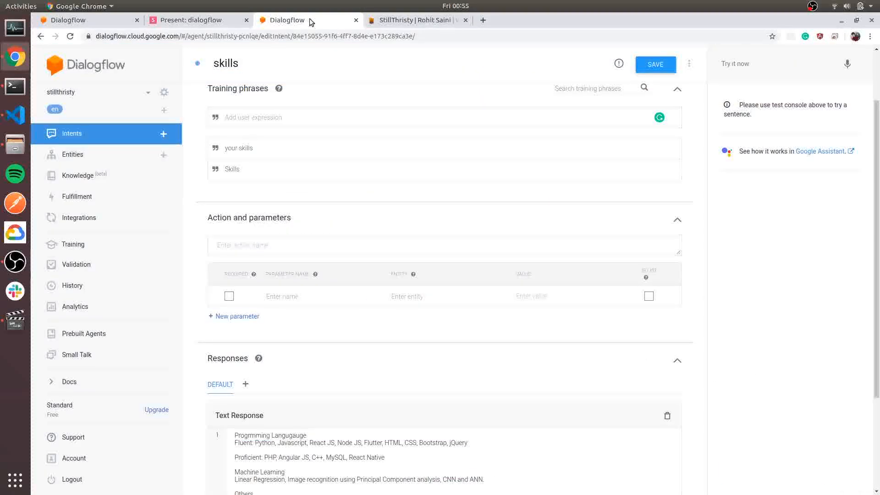
pyautogui.click(230, 63)
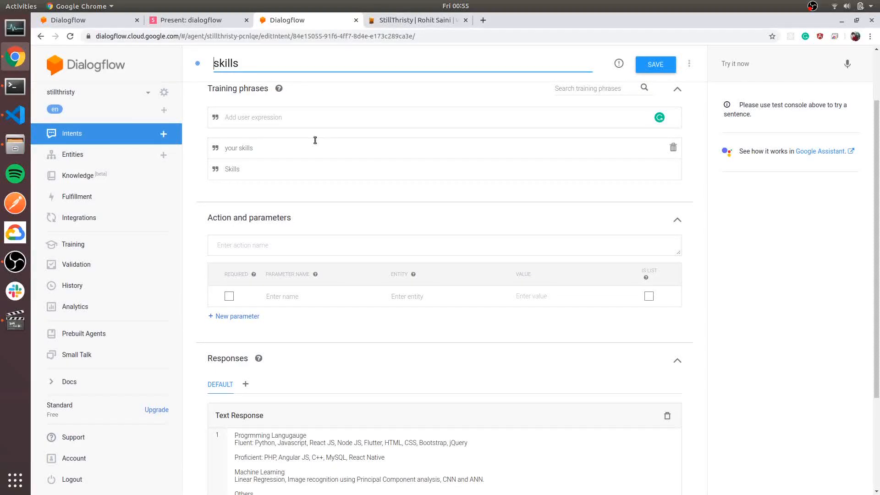
pyautogui.scroll(-3)
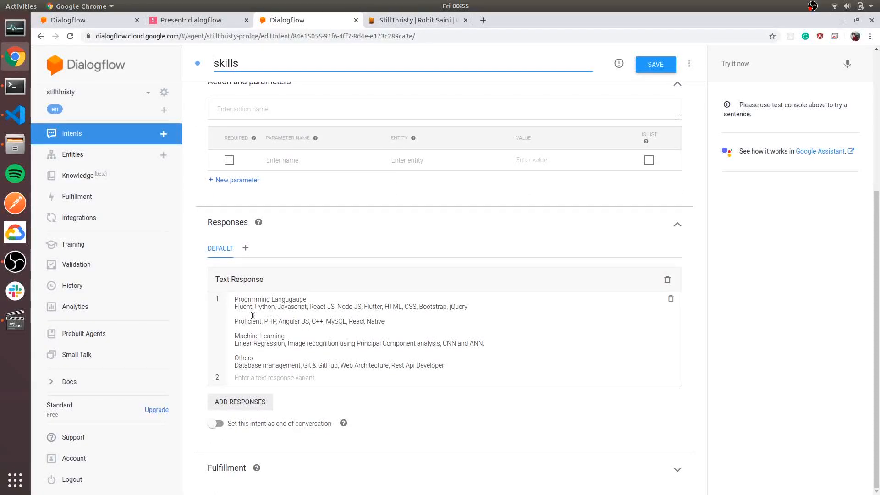
pyautogui.scroll(-3)
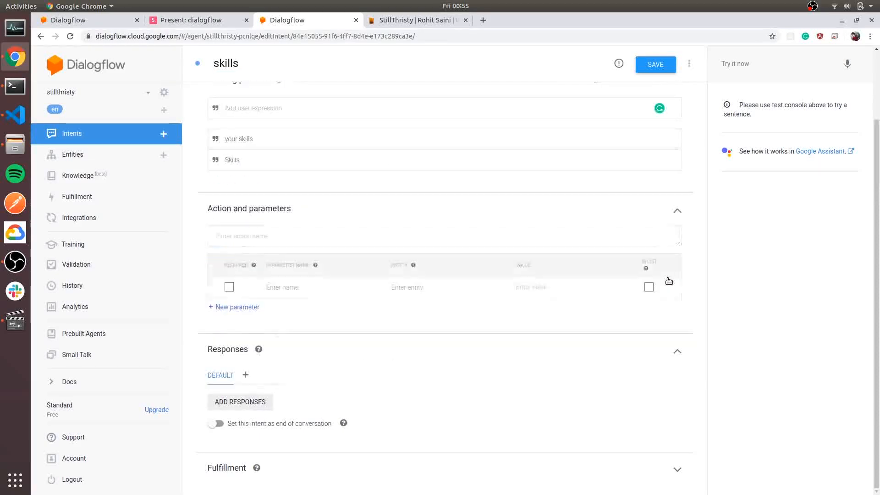
pyautogui.click(240, 402)
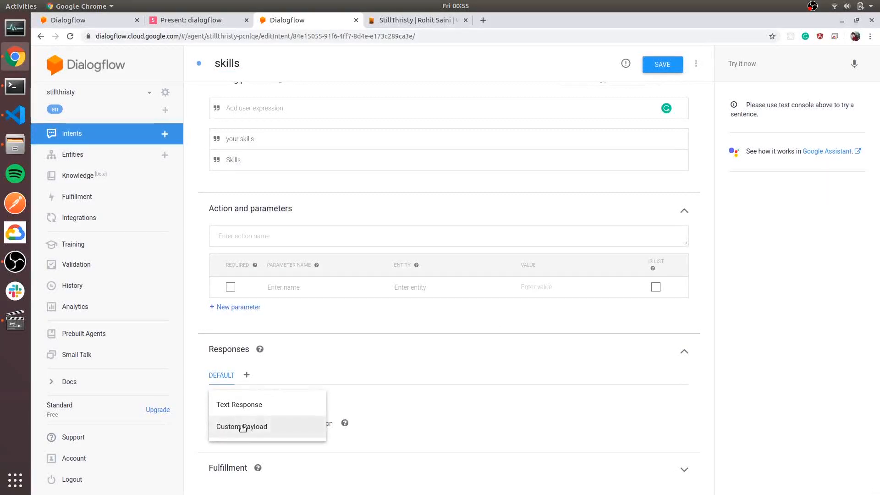
pyautogui.click(242, 426)
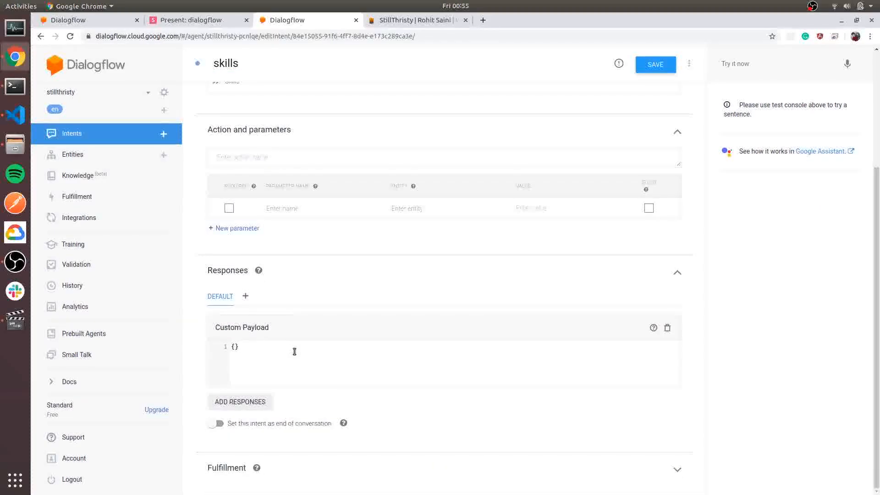